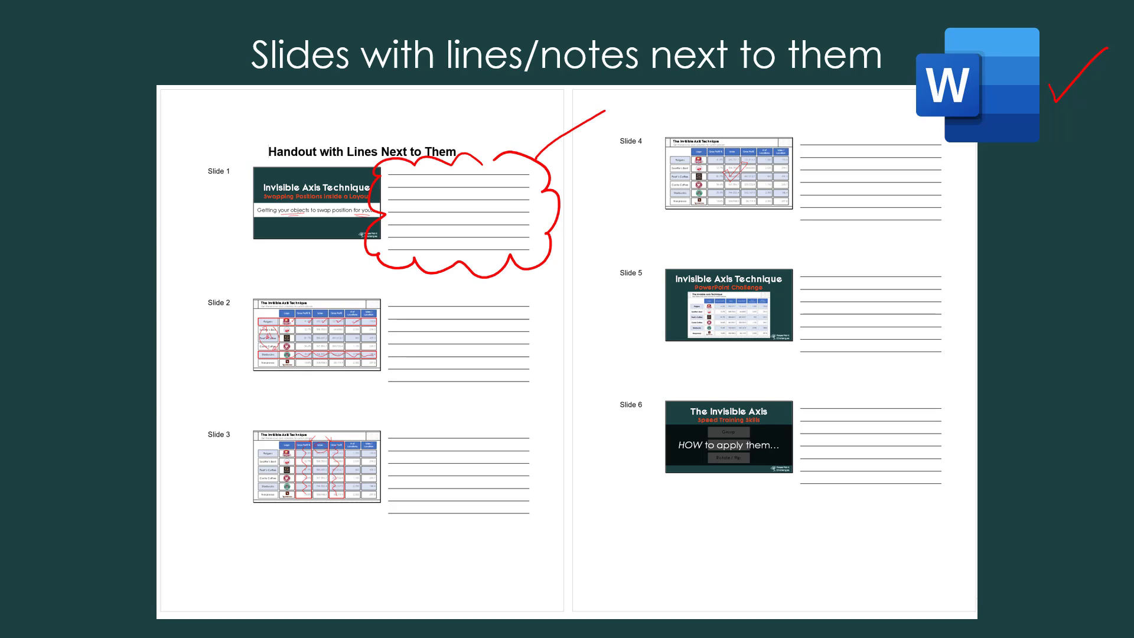
# Step: Move from slide 3 to slide 4, the red-checked coffee sales table, and start printing
pyautogui.moveTo(528, 166); pyautogui.dragTo(882, 51)
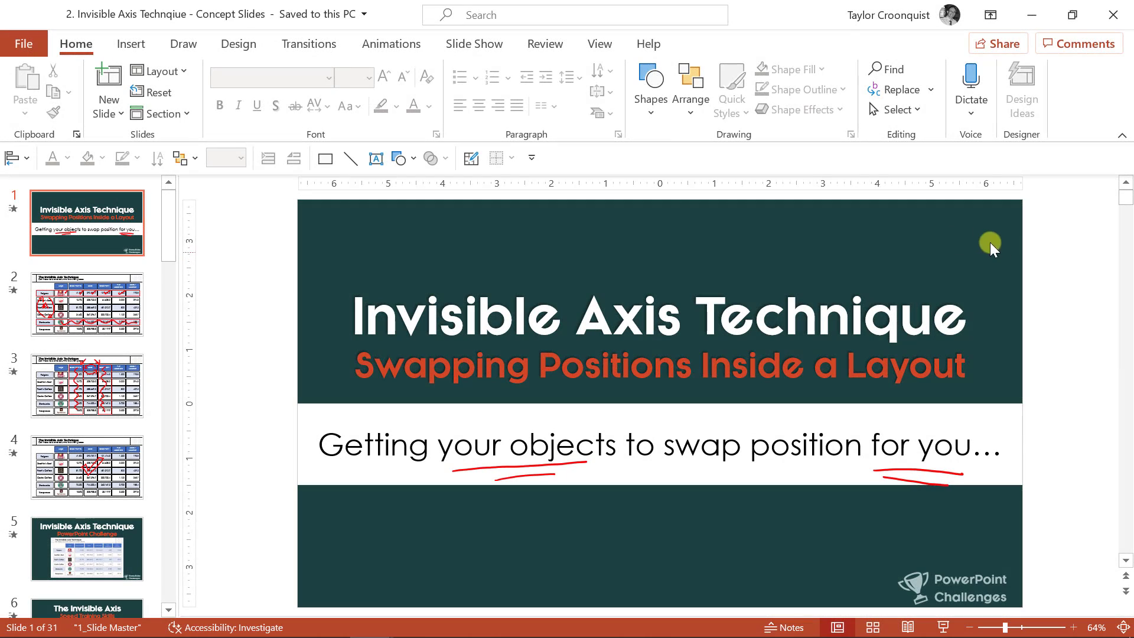
pyautogui.click(87, 304)
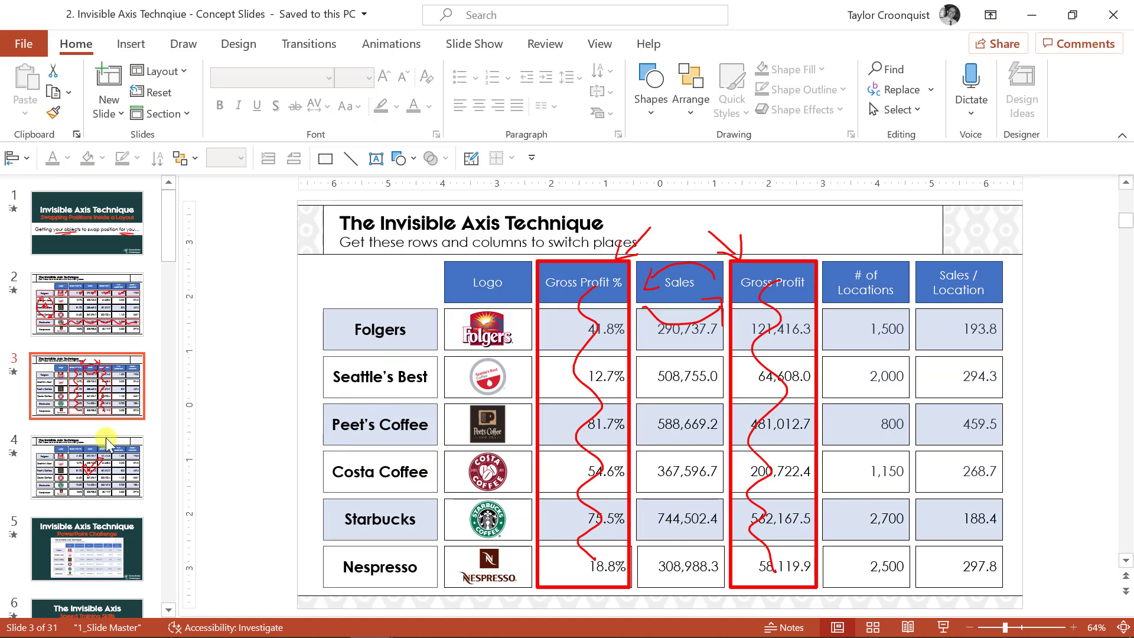
pyautogui.click(86, 467)
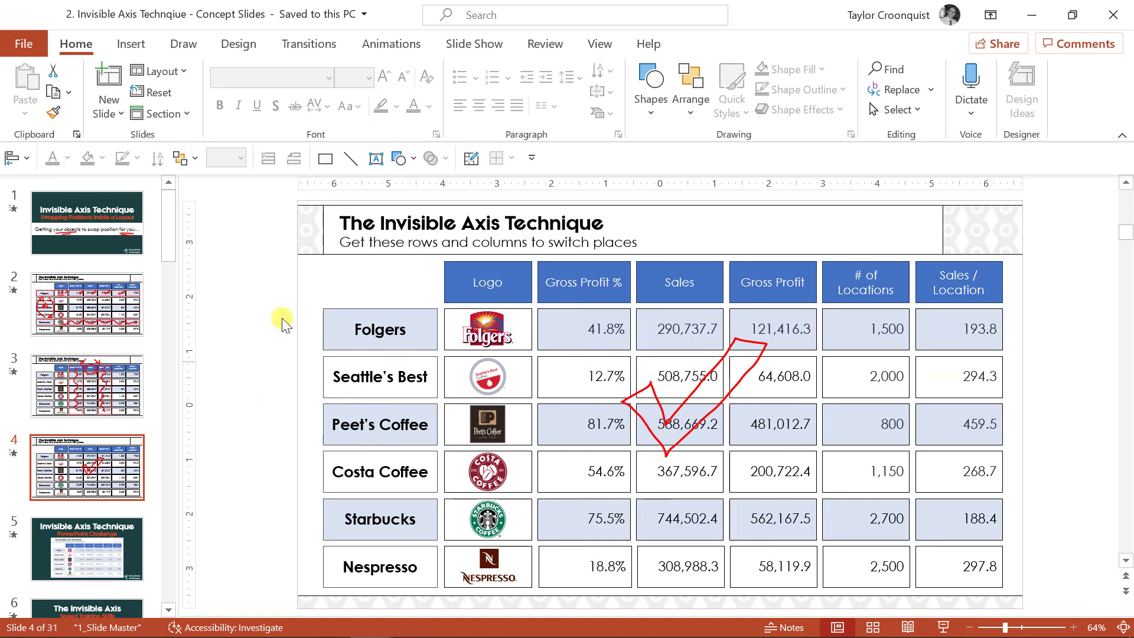
pyautogui.press('Ctrl+P')
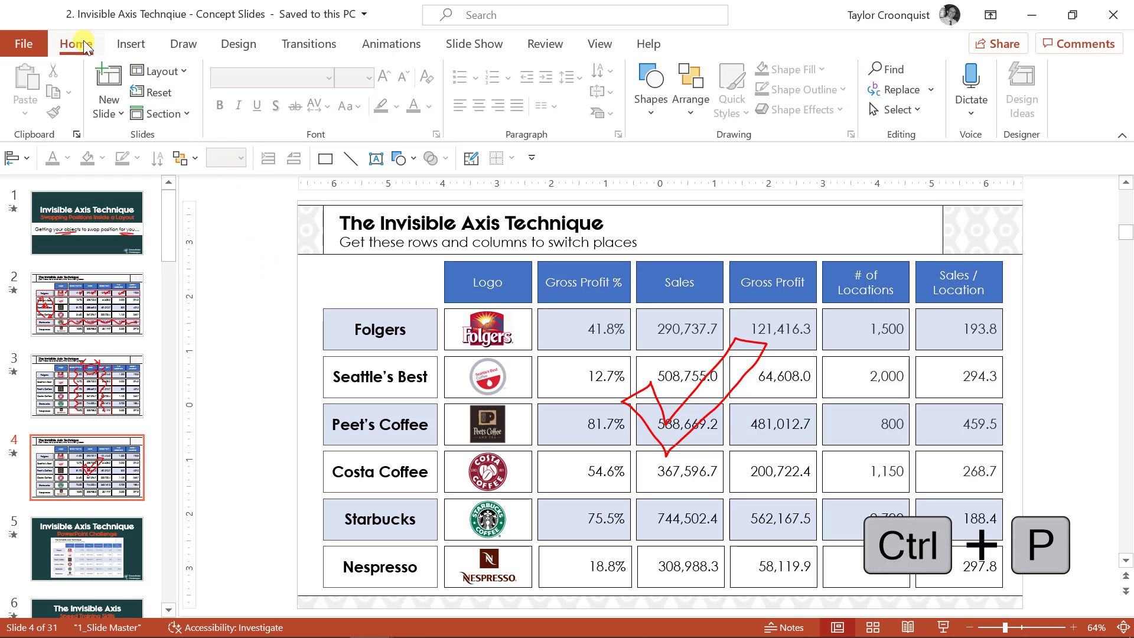
# Step: Show the print settings and preview, scrolling down to the Handouts layout options
pyautogui.click(22, 44)
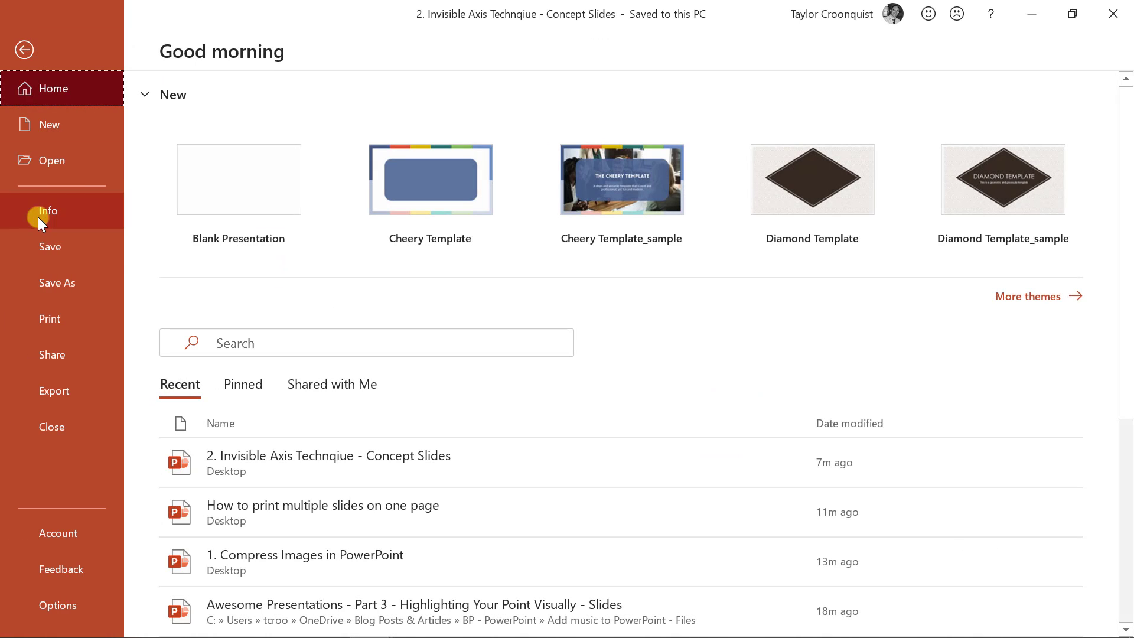
pyautogui.click(50, 319)
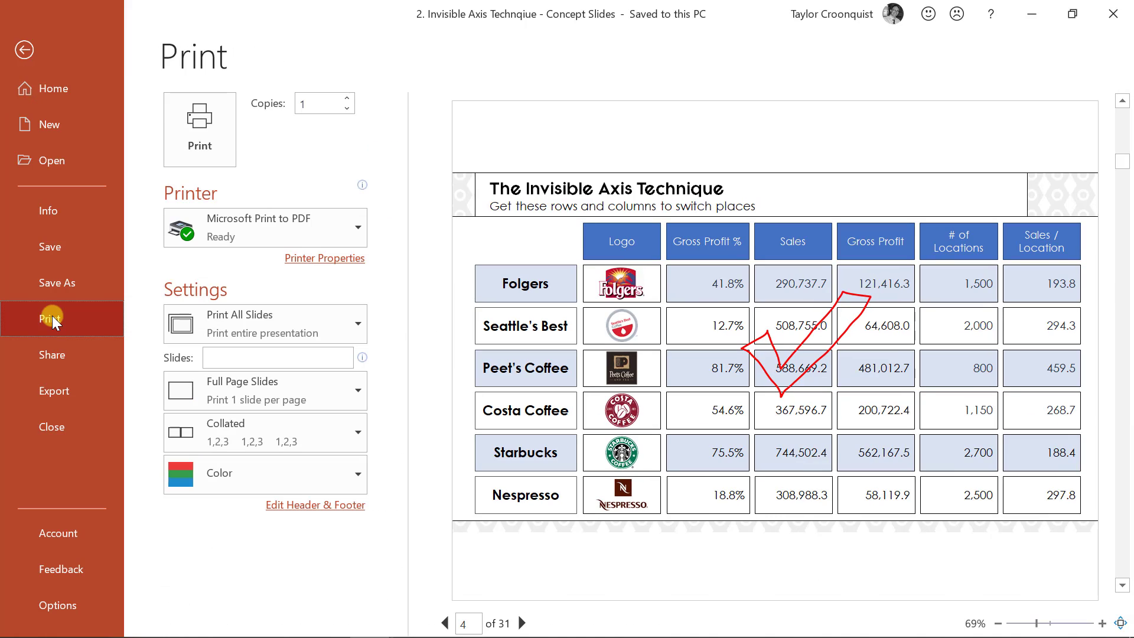
pyautogui.moveTo(438, 328)
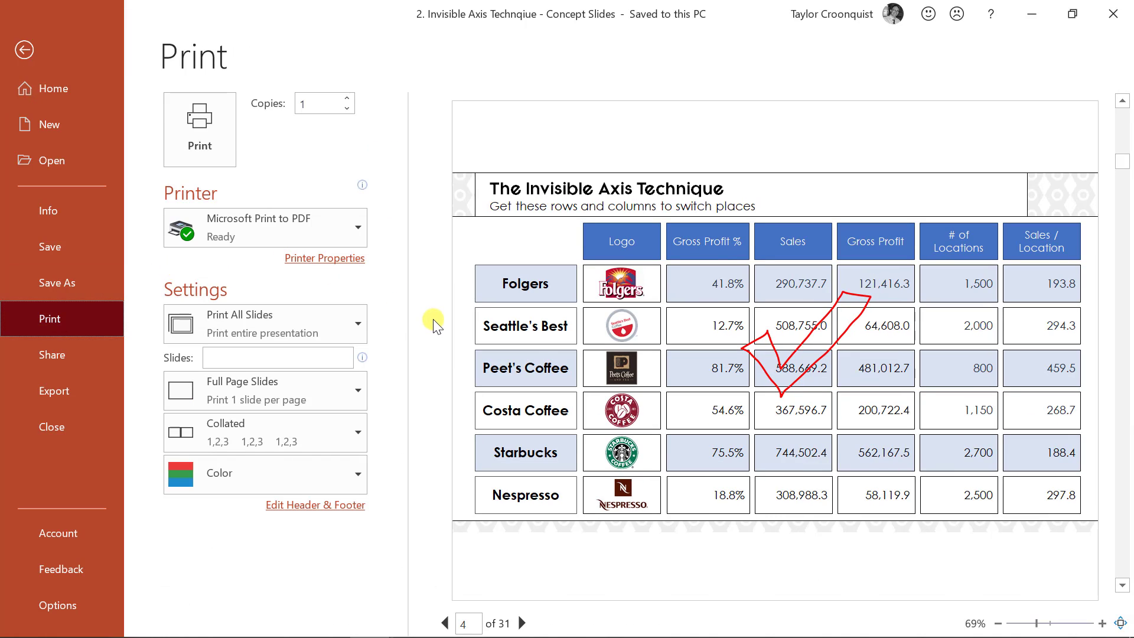
pyautogui.moveTo(699, 189)
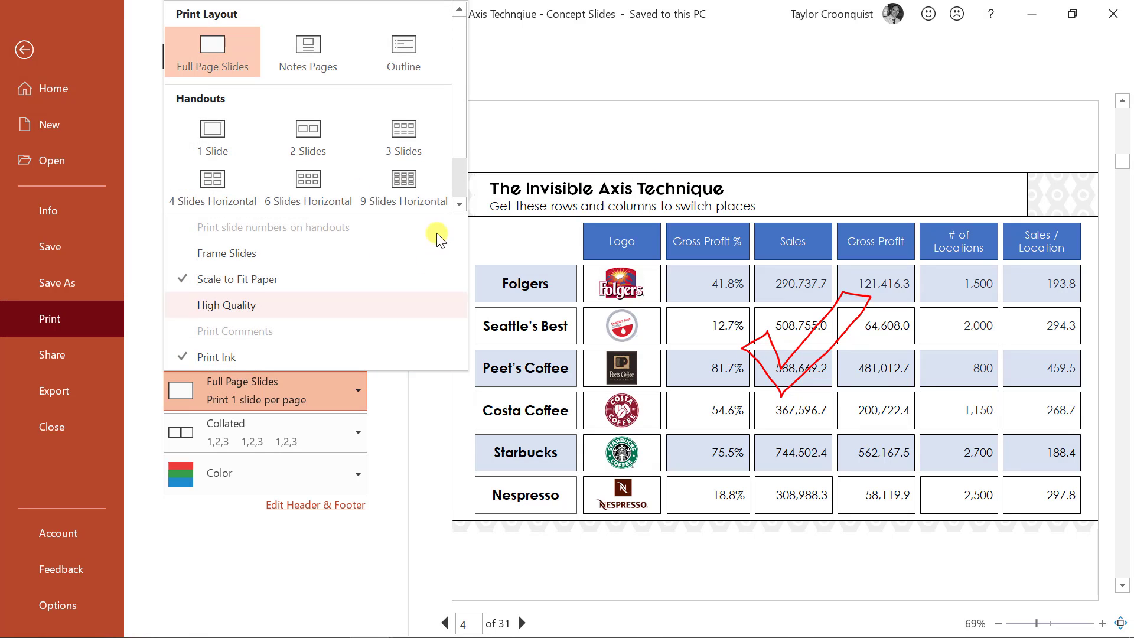
pyautogui.scroll(-3)
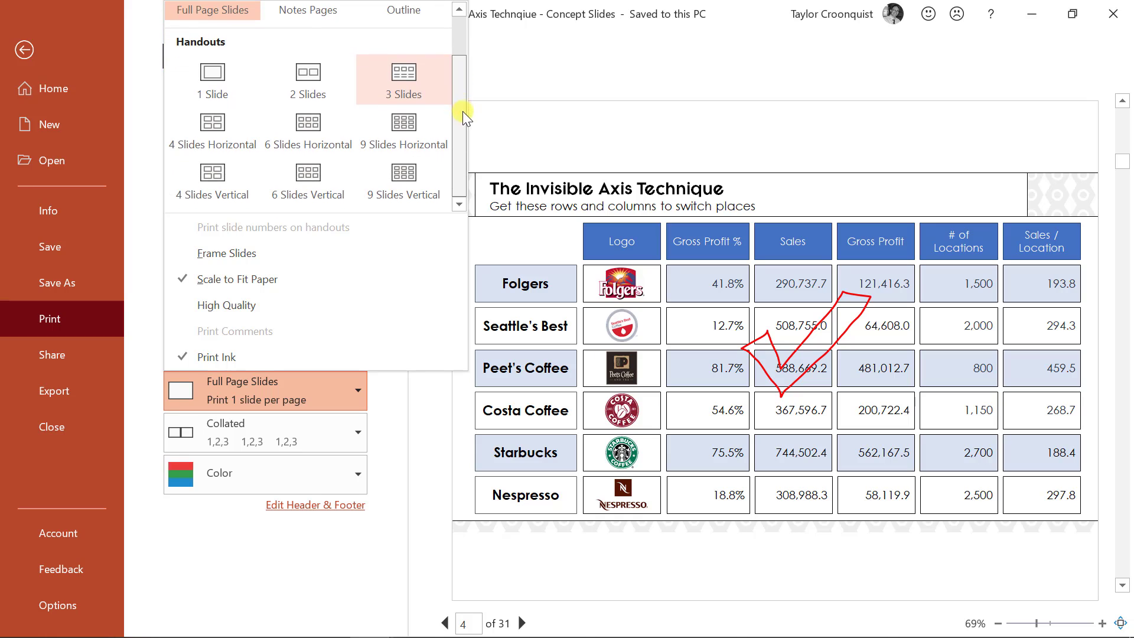
pyautogui.moveTo(414, 97)
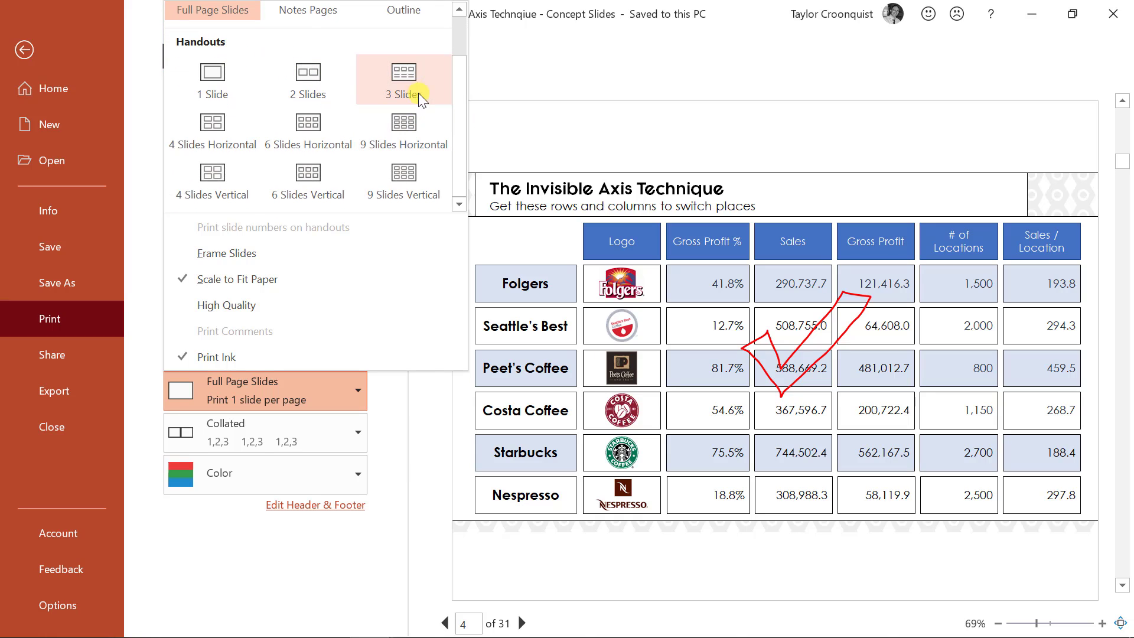
pyautogui.moveTo(323, 89)
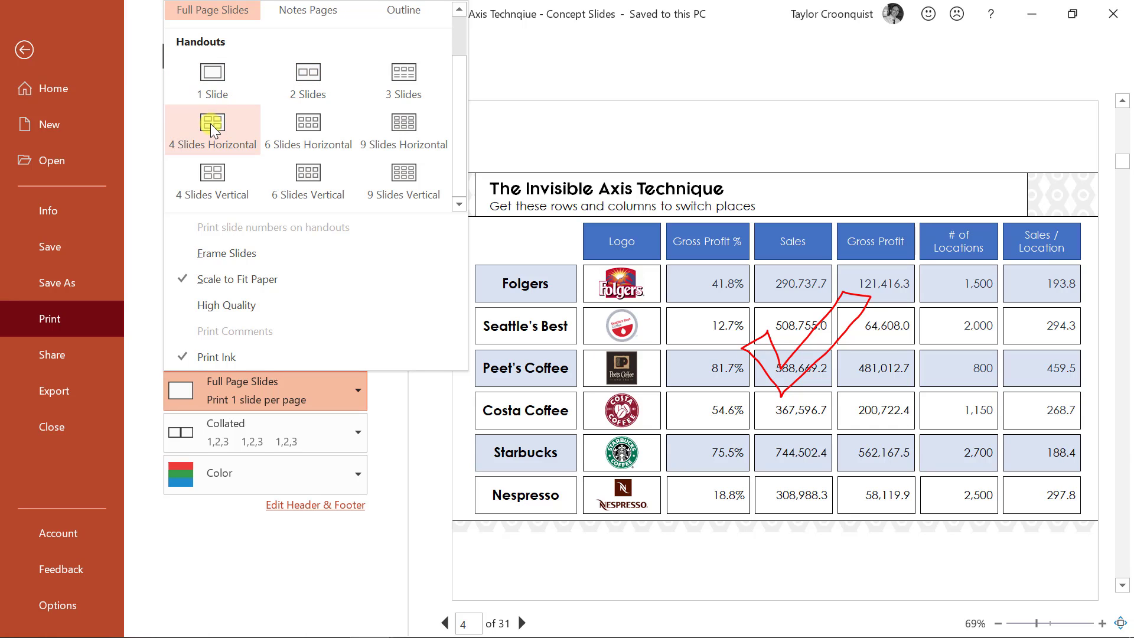
# Step: Choose the 4 Slides Horizontal handout layout, giving 8 landscape pages
pyautogui.click(212, 122)
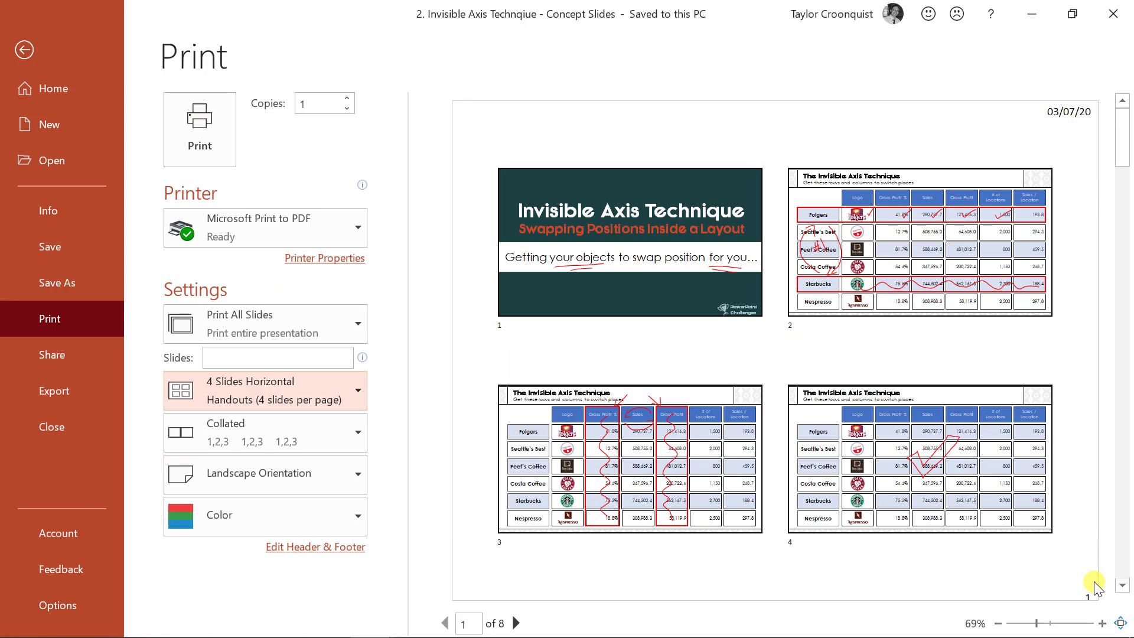
pyautogui.moveTo(1086, 614)
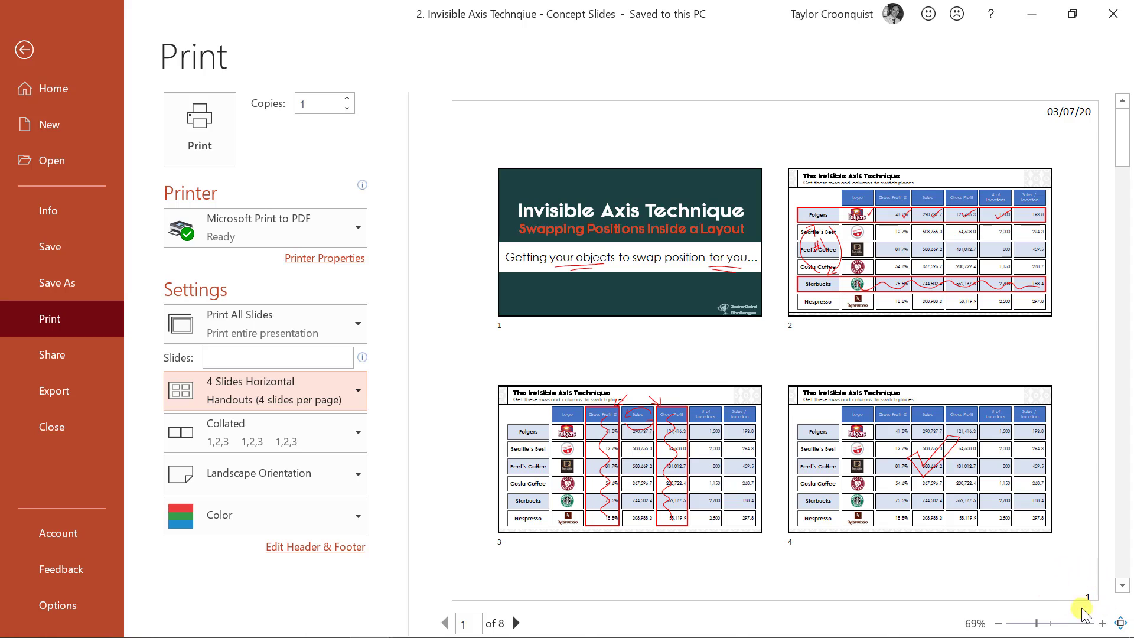
pyautogui.moveTo(438, 357)
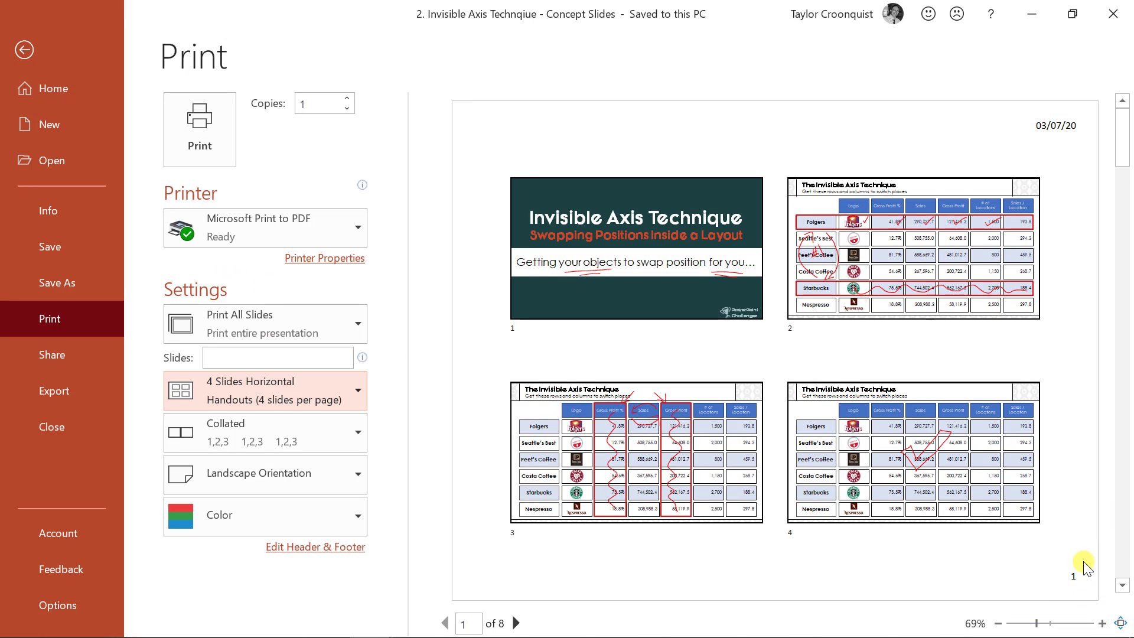
pyautogui.moveTo(485, 562)
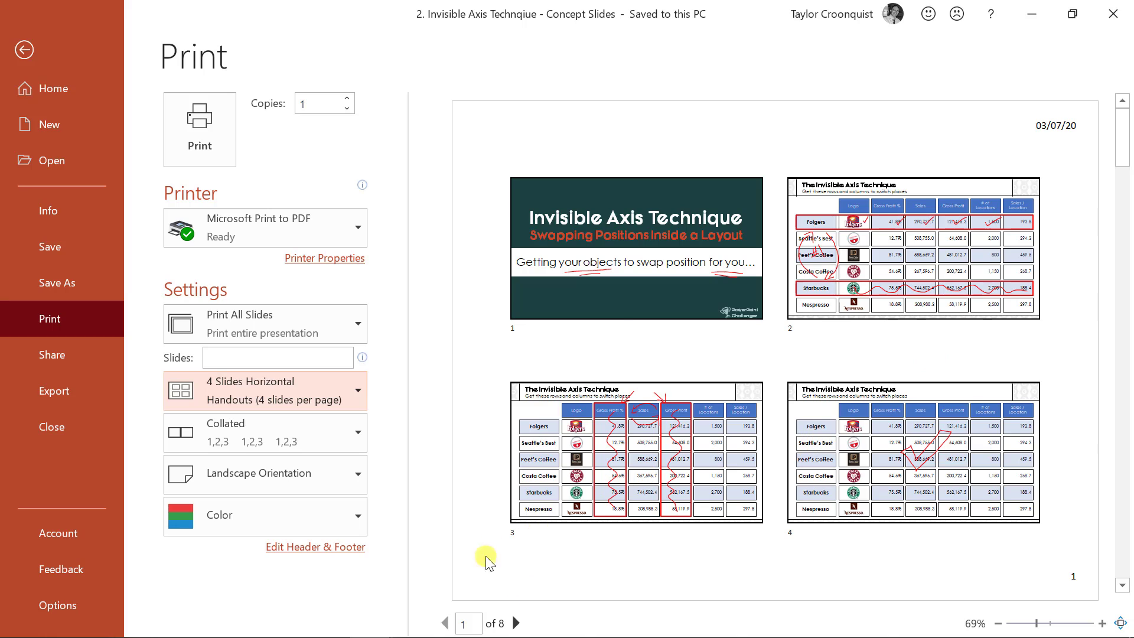
pyautogui.moveTo(494, 88)
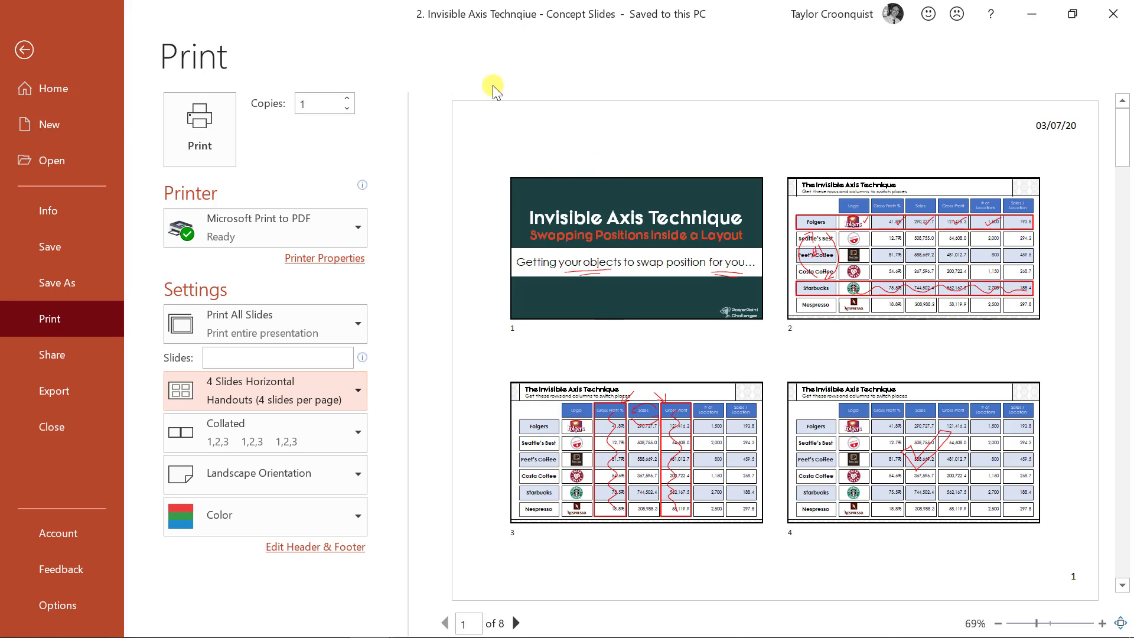
pyautogui.moveTo(956, 155)
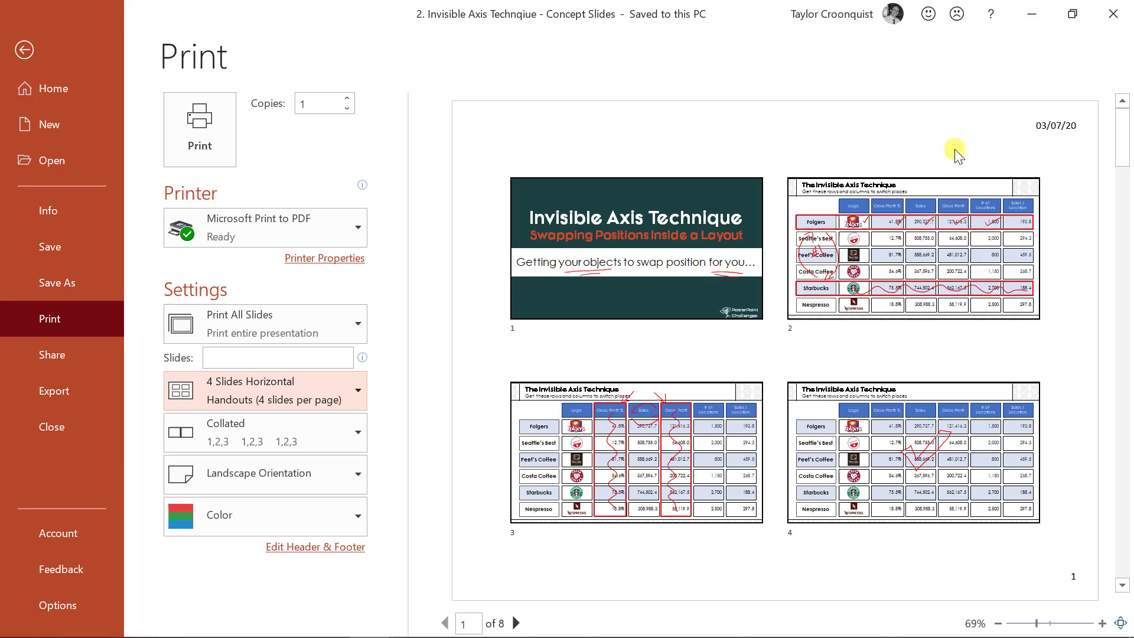
pyautogui.moveTo(623, 574)
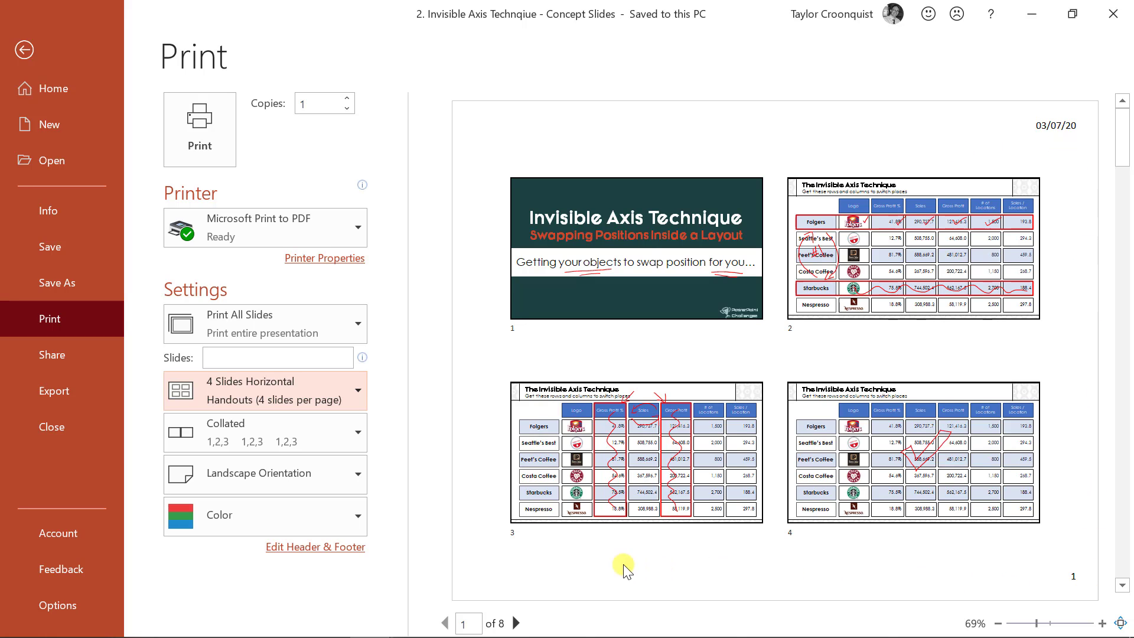
pyautogui.moveTo(501, 578)
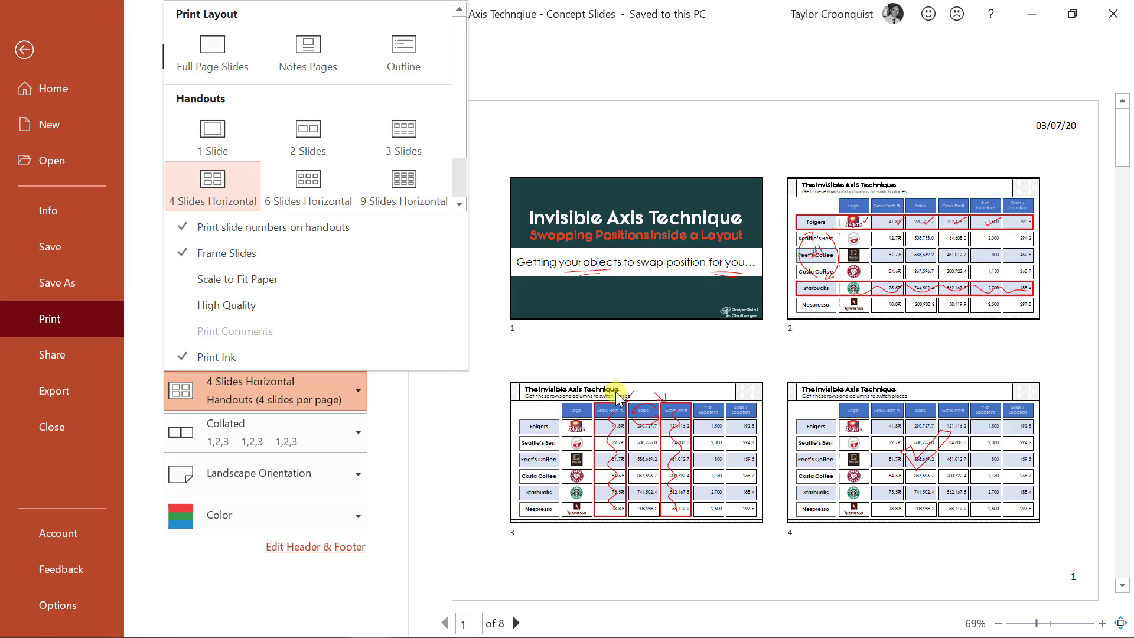
pyautogui.moveTo(774, 541)
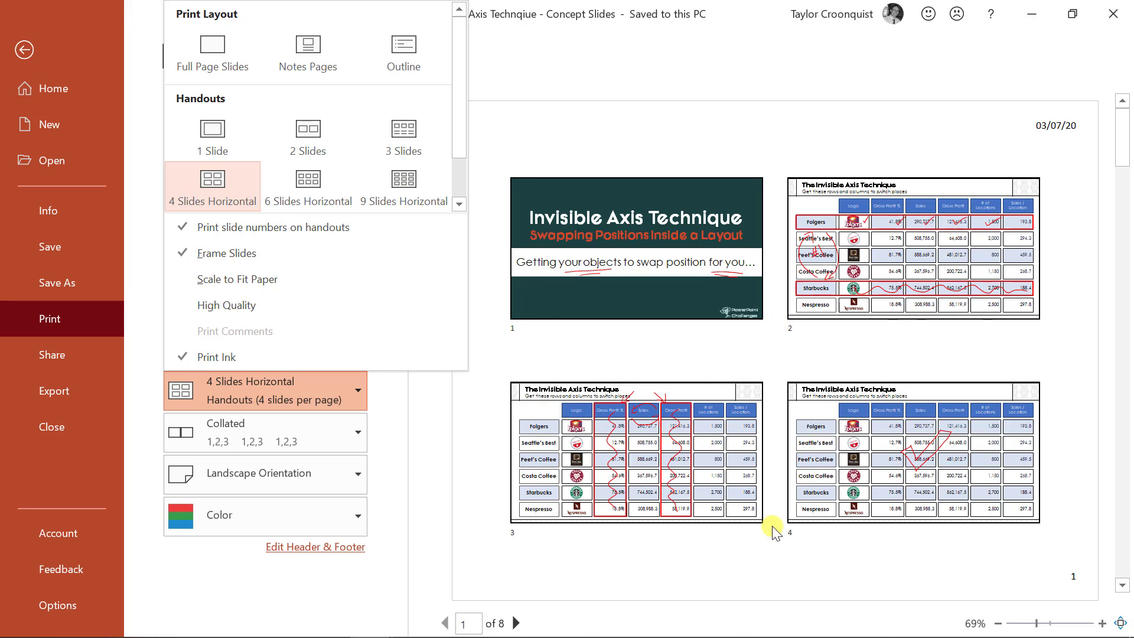
pyautogui.moveTo(701, 484)
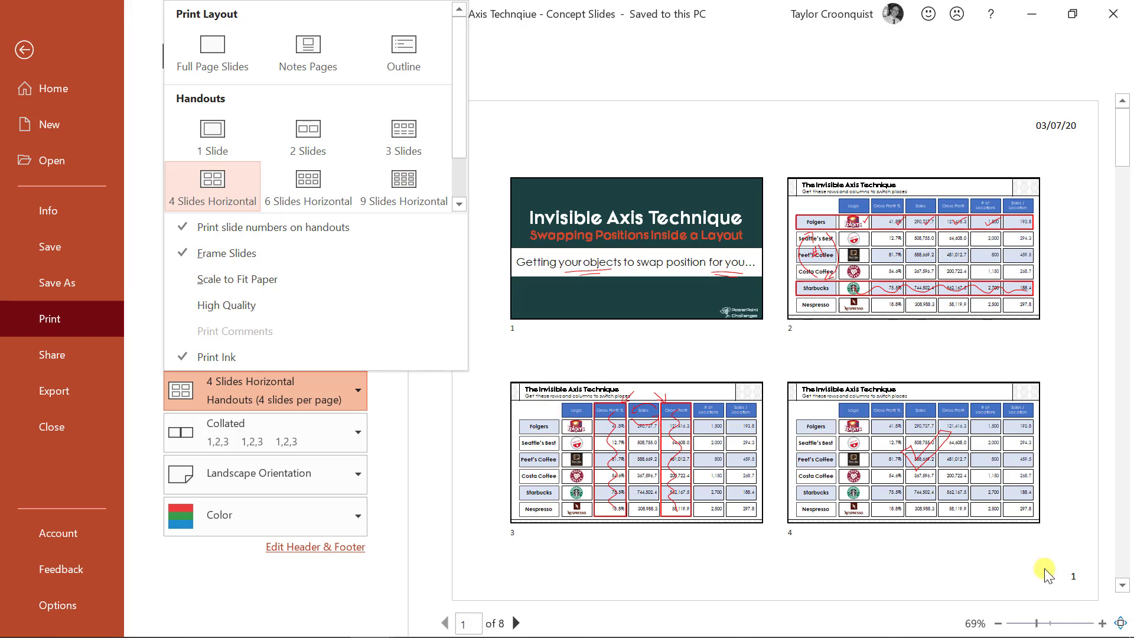
pyautogui.moveTo(545, 320)
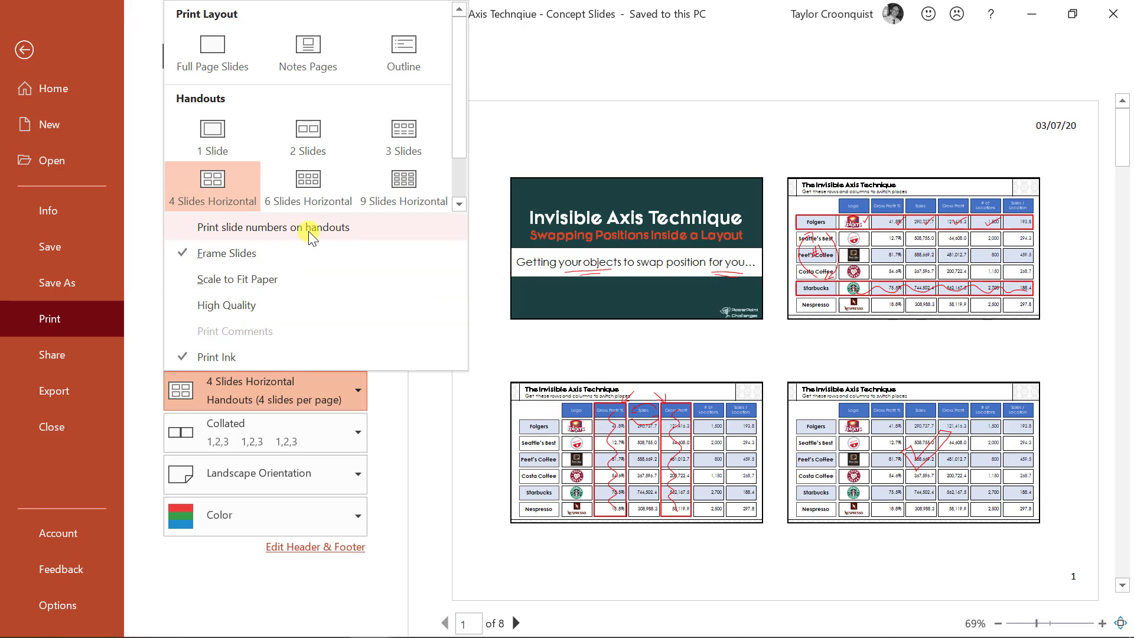
# Step: Toggle the handout slide-number and Print Ink options in the layout dropdown
pyautogui.click(272, 227)
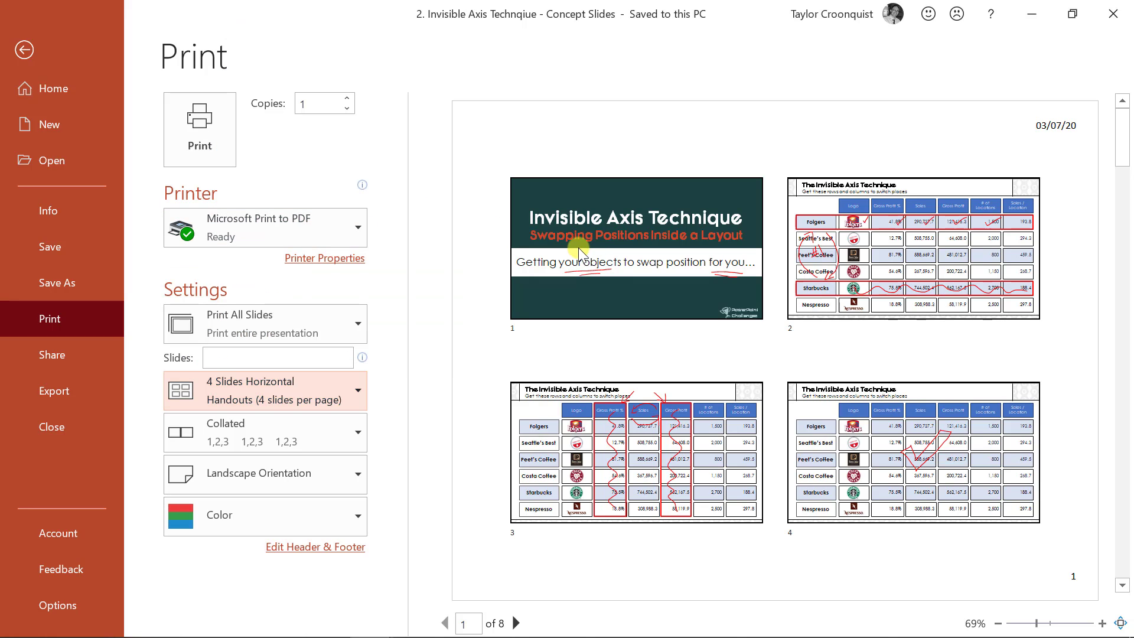
pyautogui.moveTo(837, 208)
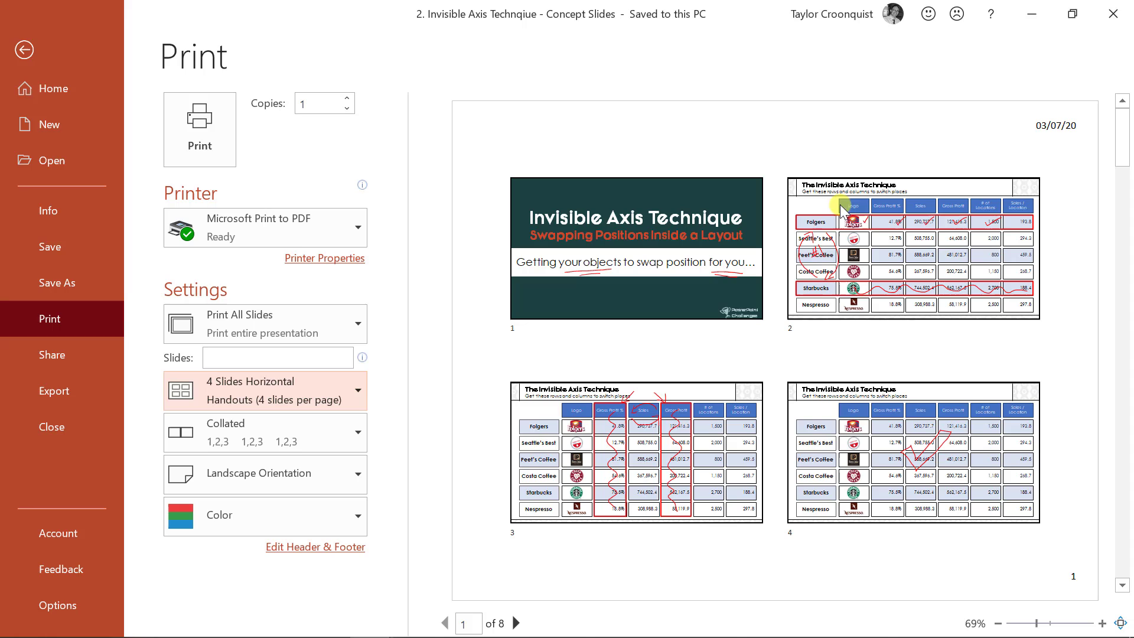
pyautogui.moveTo(345, 385)
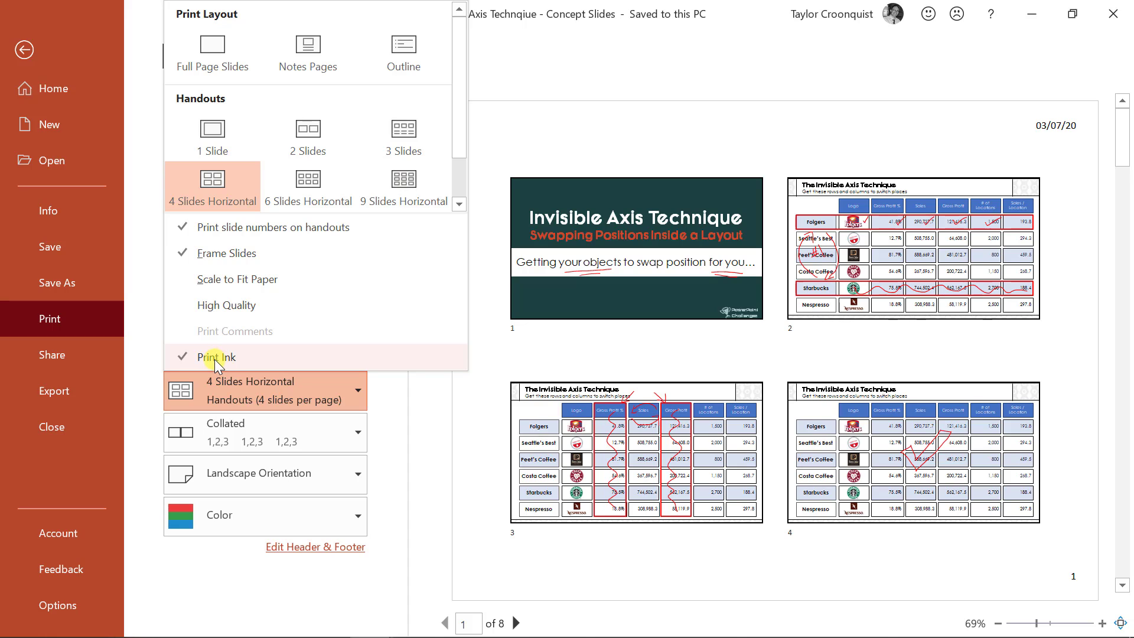
pyautogui.click(215, 357)
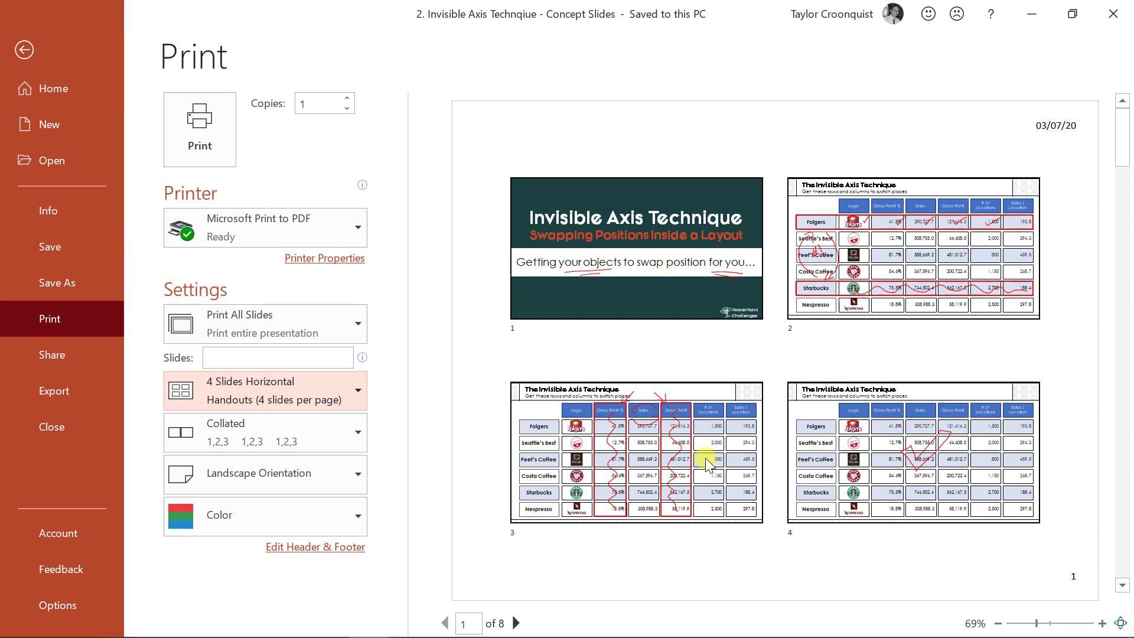
pyautogui.moveTo(586, 411)
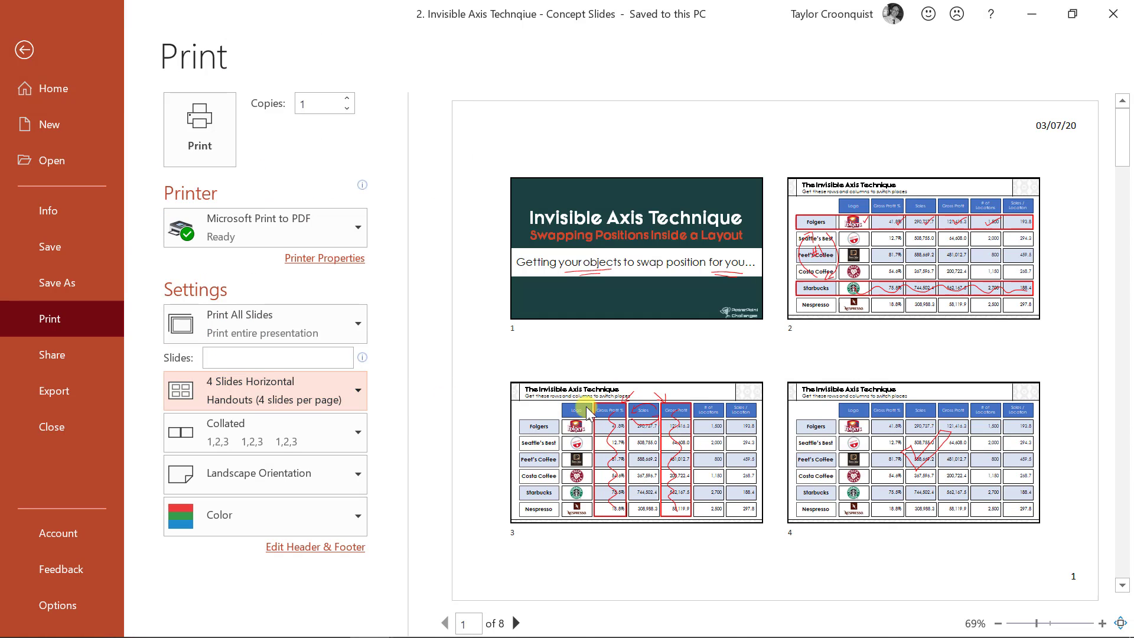
# Step: Try 6 slides per handout page, then revert to 4 Slides Horizontal
pyautogui.click(265, 390)
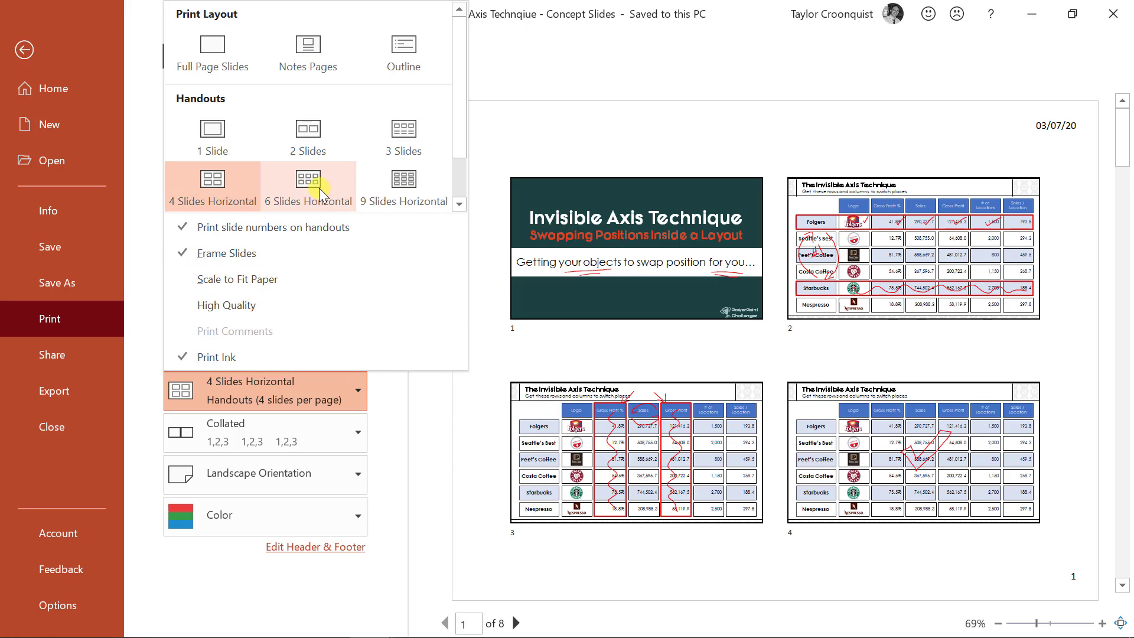
pyautogui.click(307, 181)
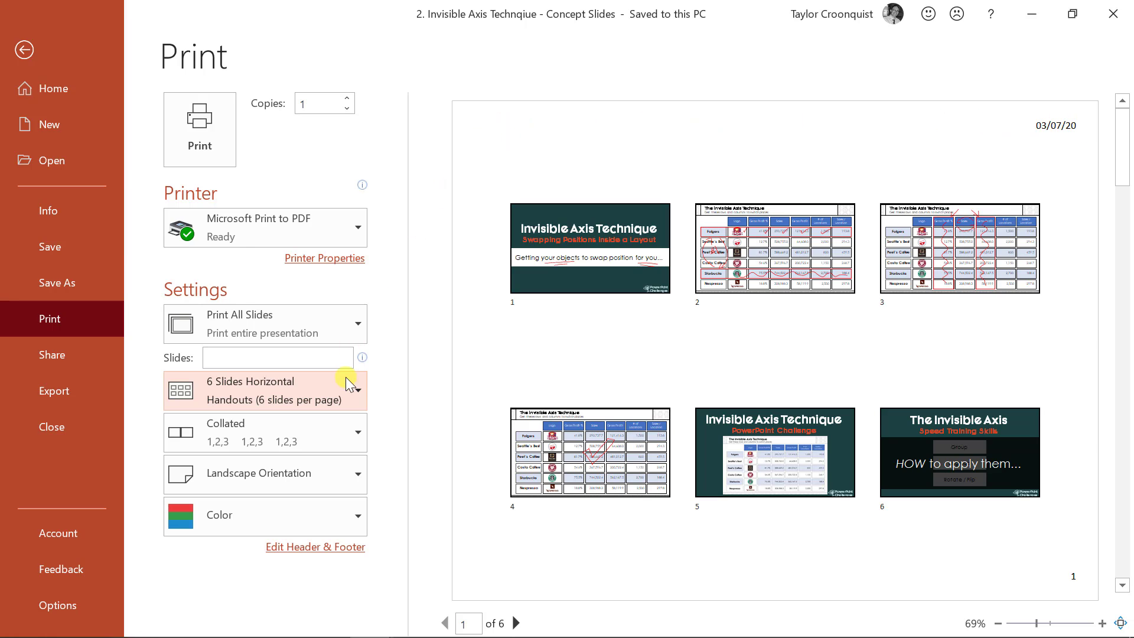
pyautogui.click(265, 390)
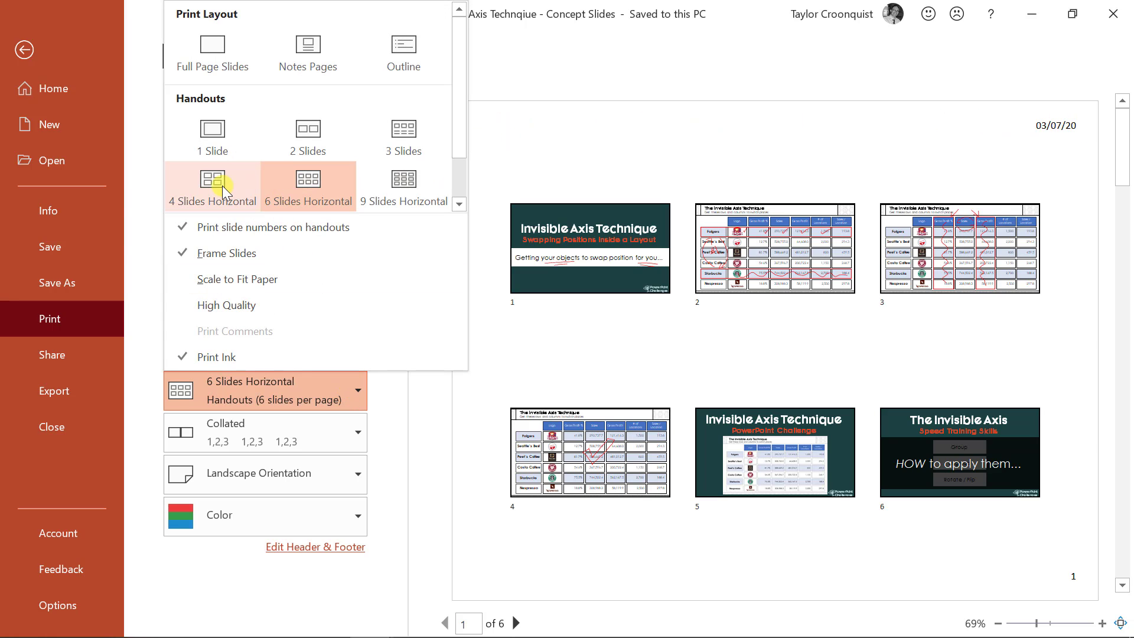
pyautogui.click(212, 186)
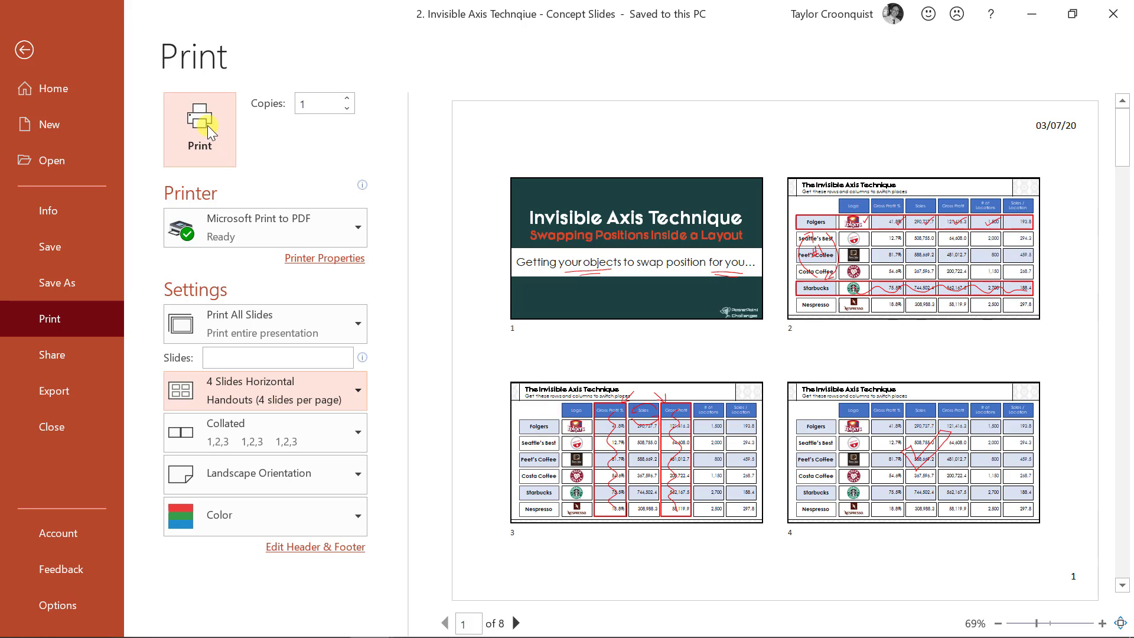
pyautogui.moveTo(350, 228)
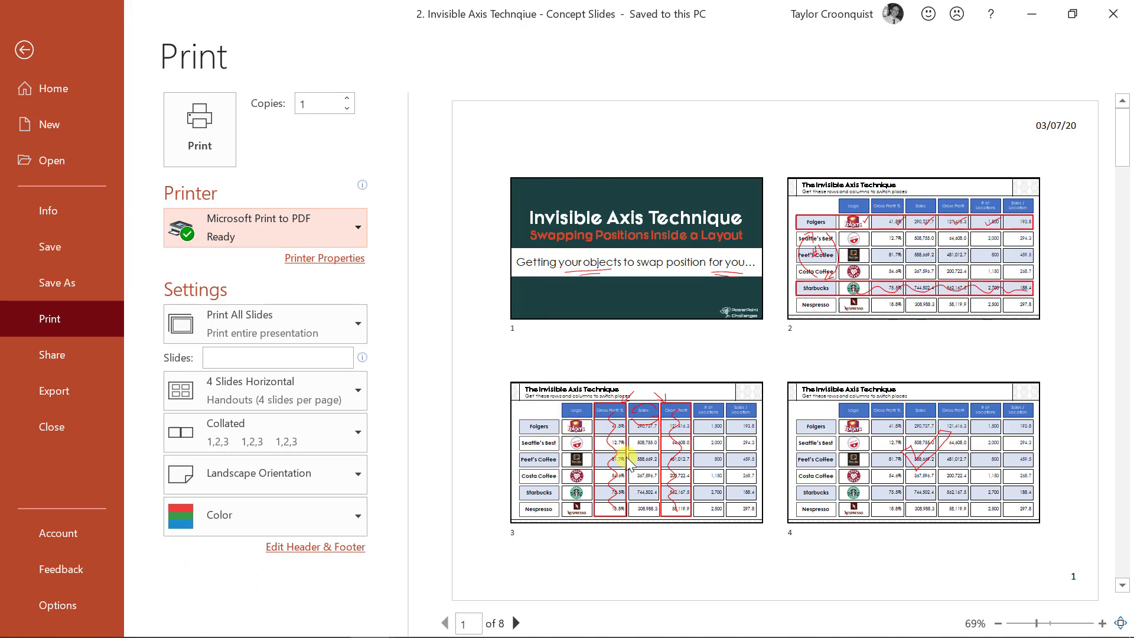
pyautogui.moveTo(956, 566)
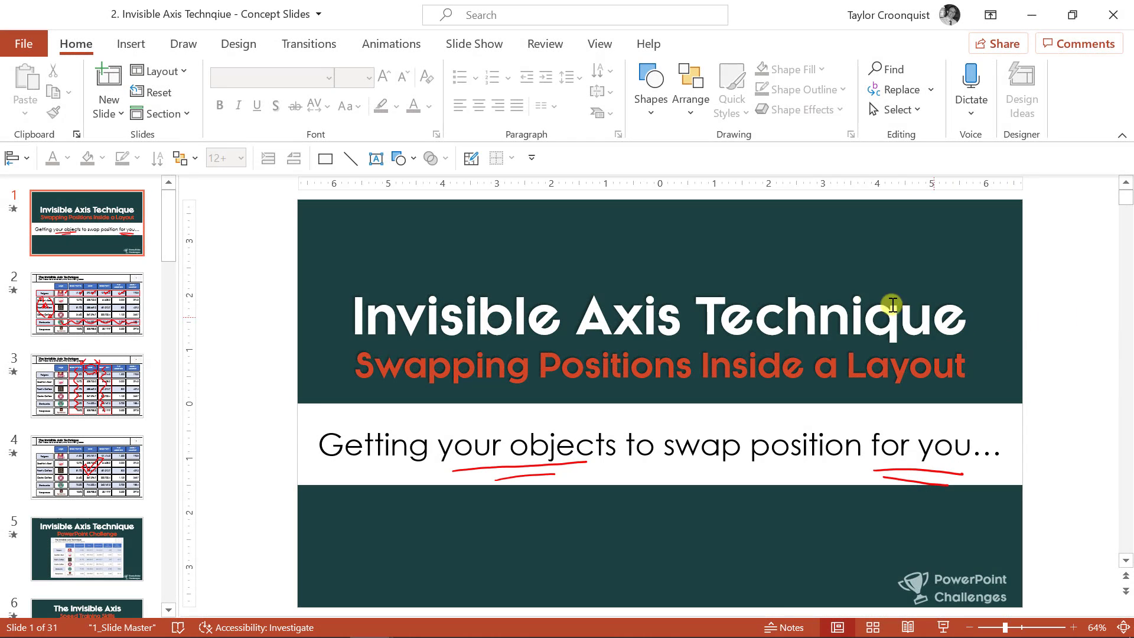
# Step: From the View tab, Shift+click Slide Sorter to reach the four-slide Handout Master
pyautogui.click(599, 44)
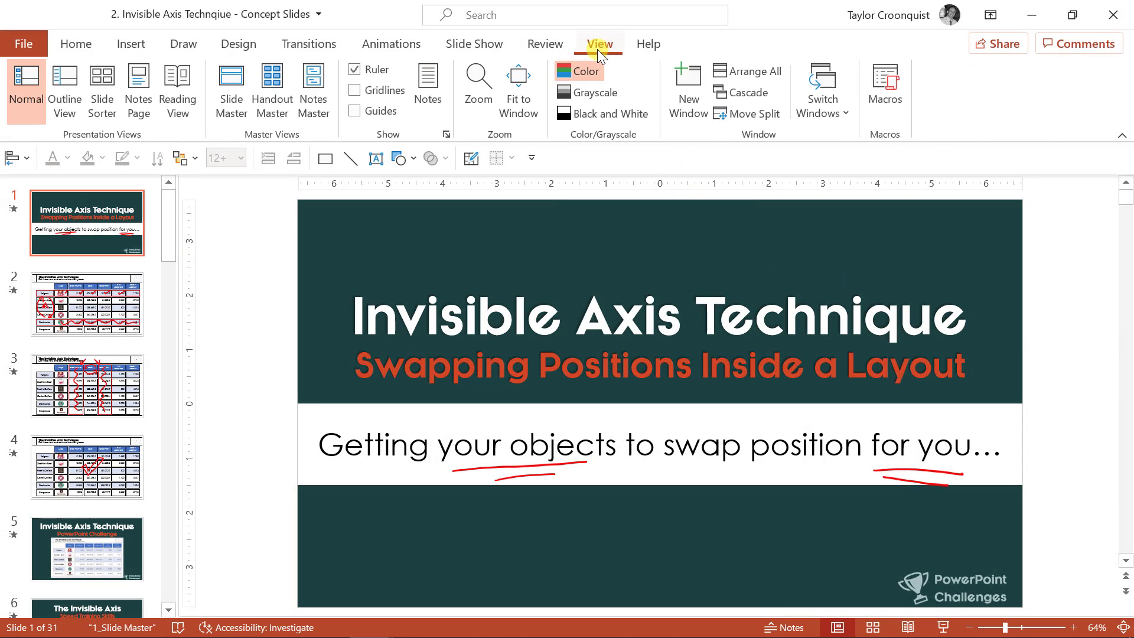
pyautogui.moveTo(272, 89)
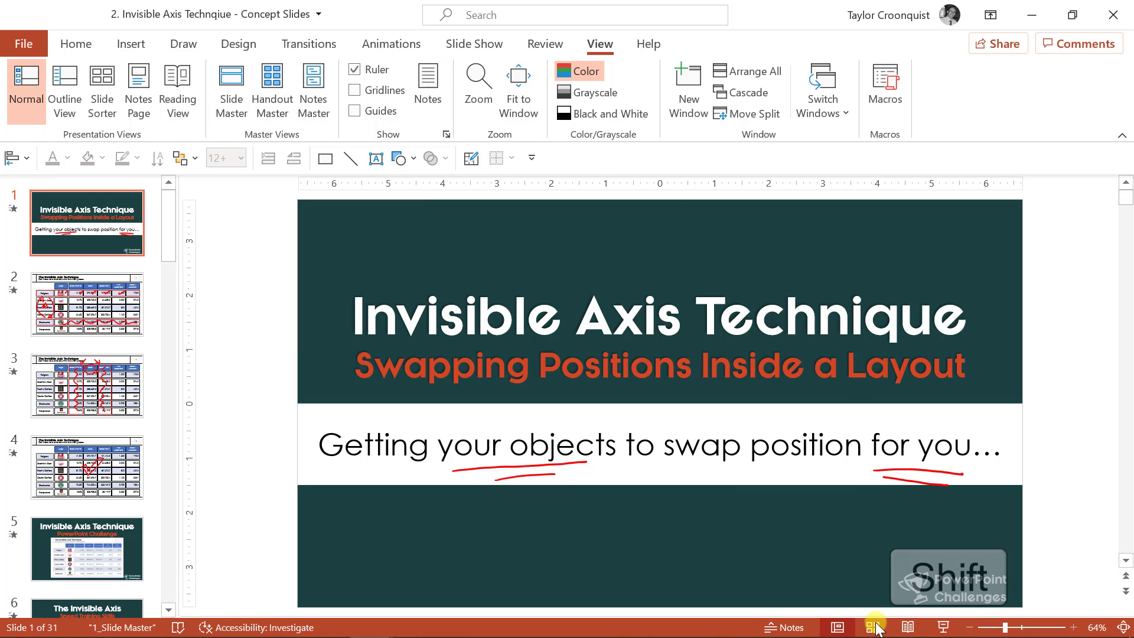
pyautogui.click(871, 627)
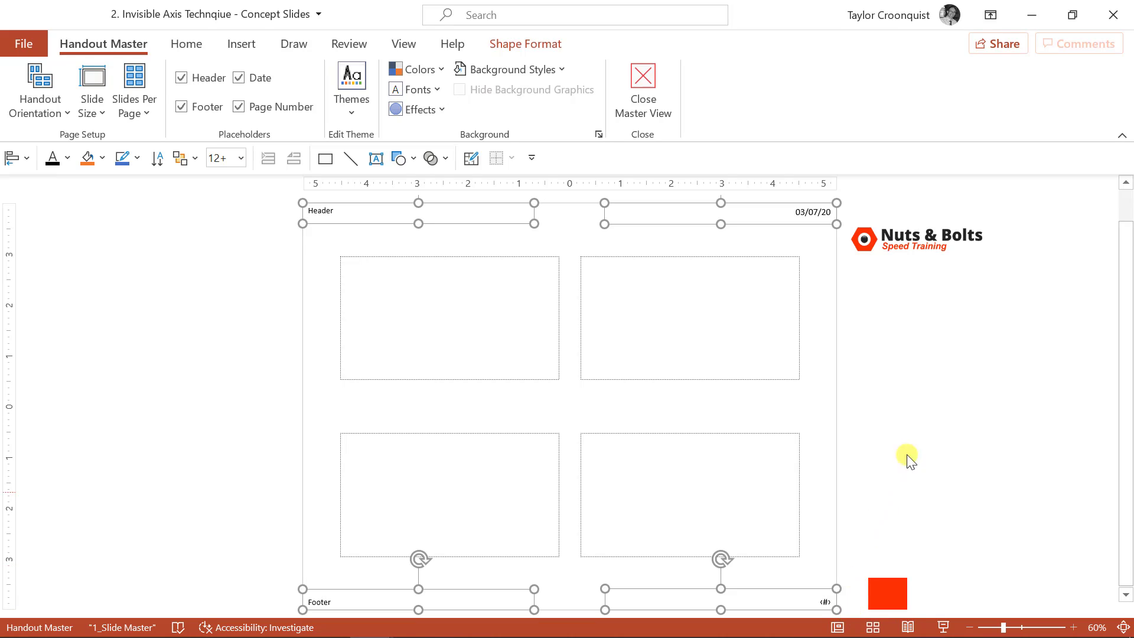
pyautogui.click(888, 593)
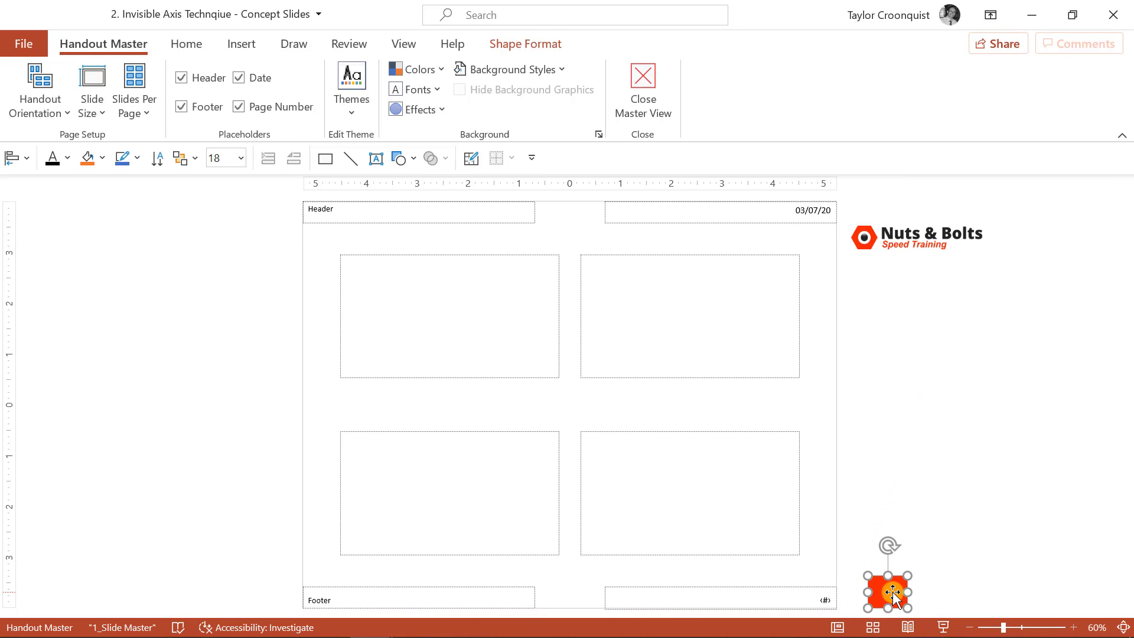
pyautogui.moveTo(792, 440)
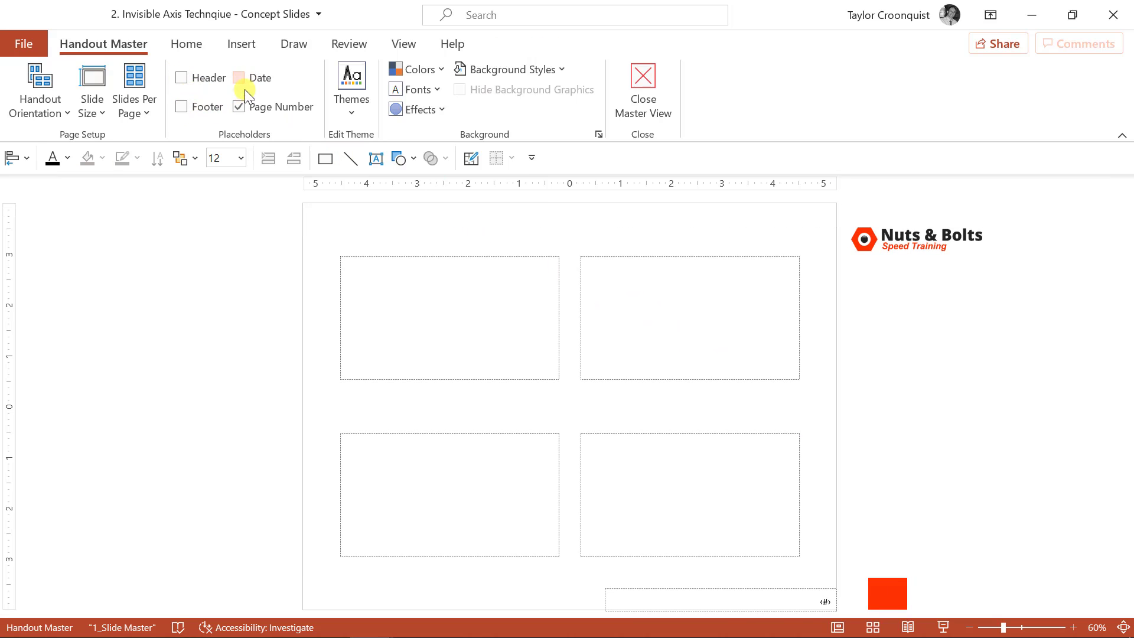
pyautogui.click(238, 78)
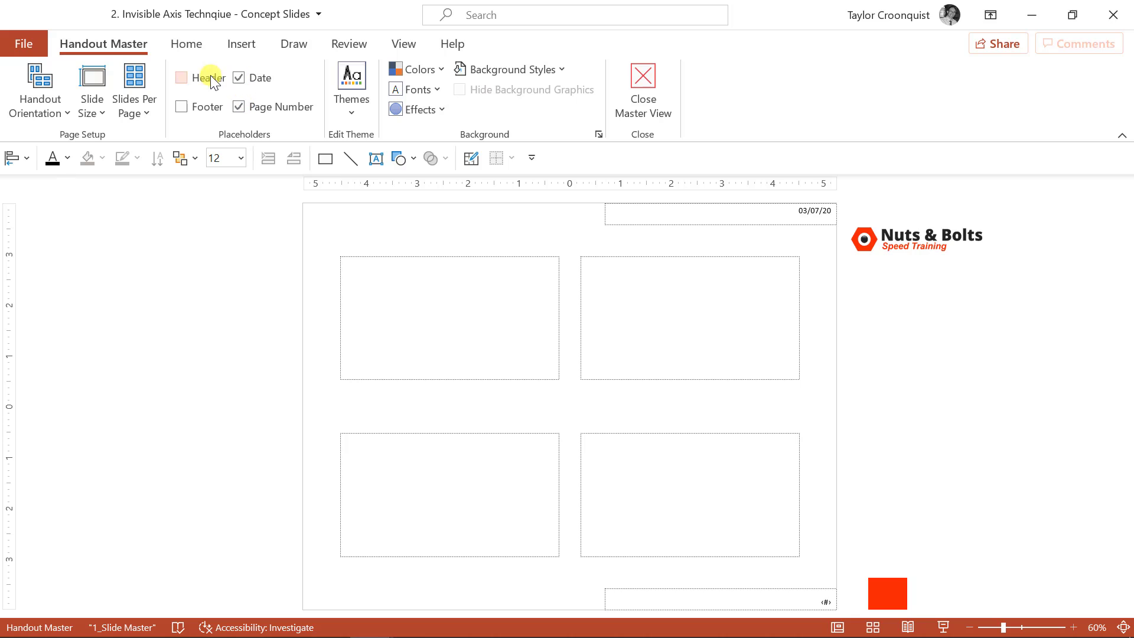
pyautogui.click(180, 77)
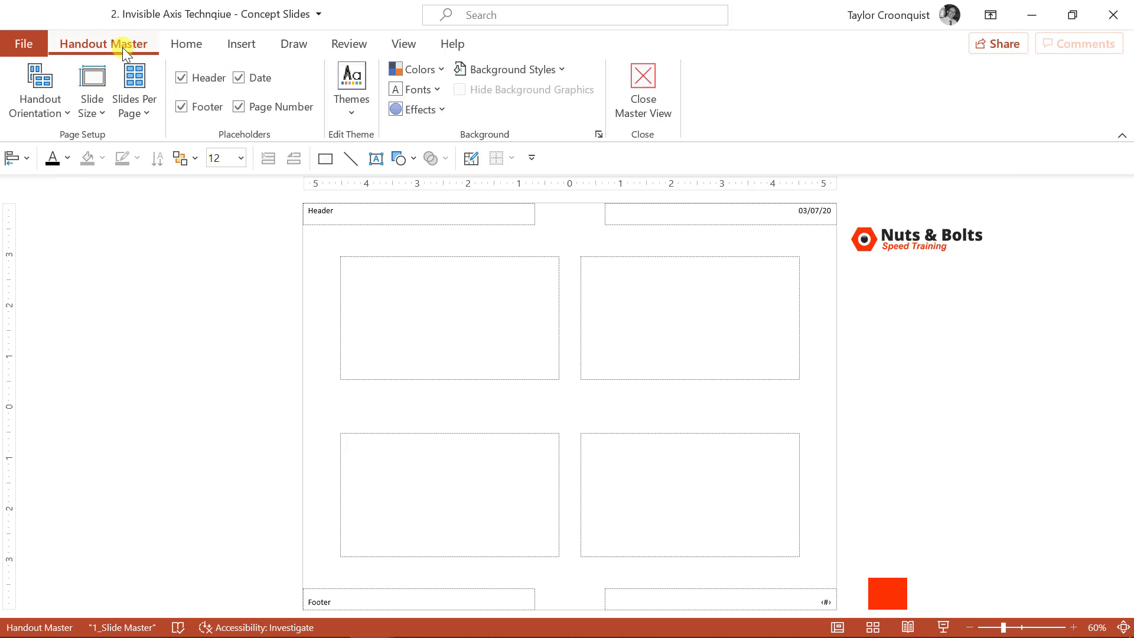
pyautogui.click(801, 242)
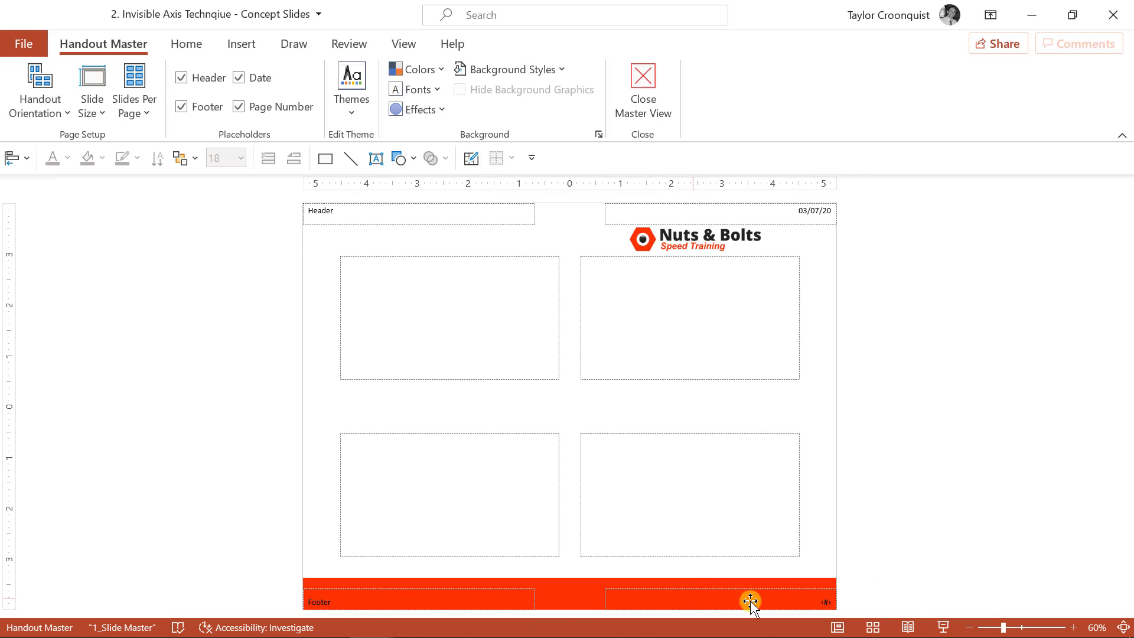
# Step: Reposition the Nuts & Bolts logo on the handout master just below the date placeholder
pyautogui.click(750, 601)
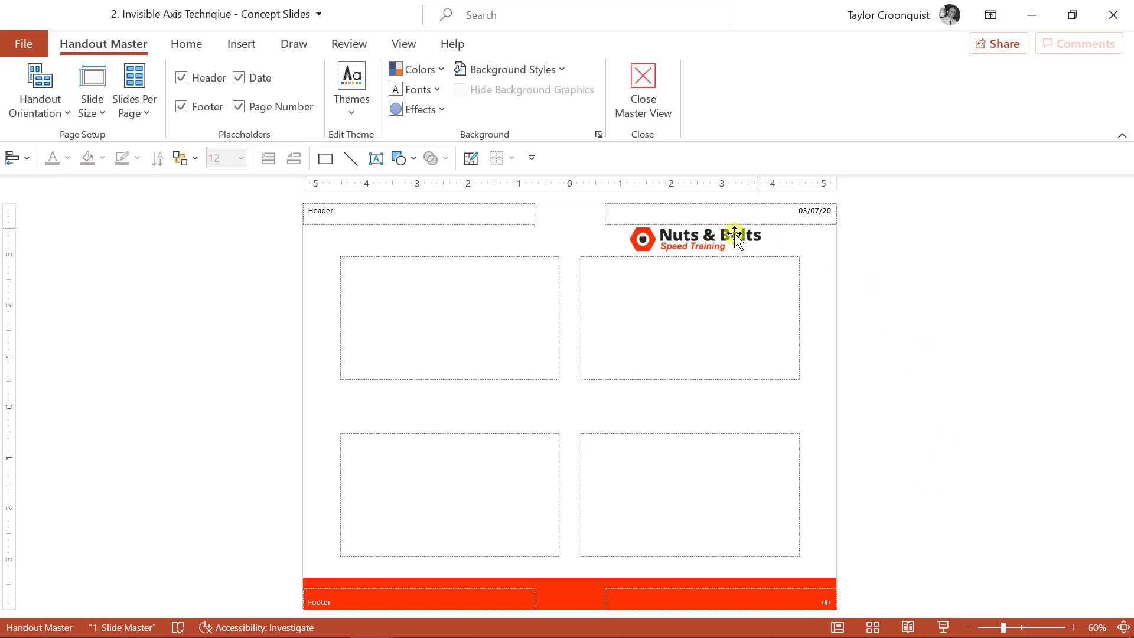
pyautogui.click(734, 236)
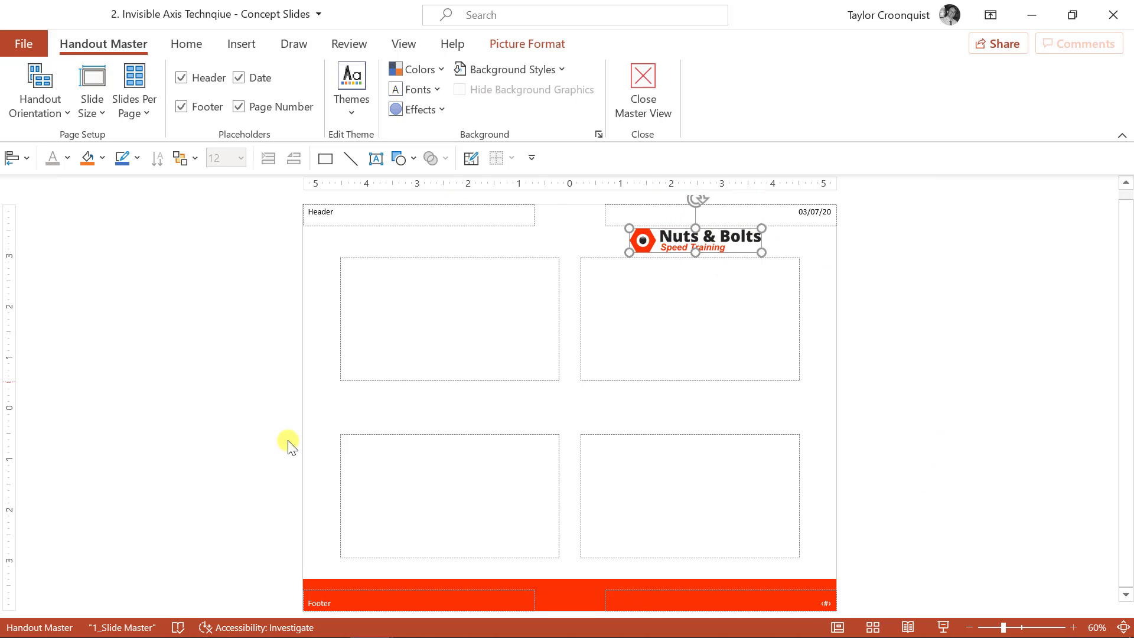
pyautogui.moveTo(550, 245)
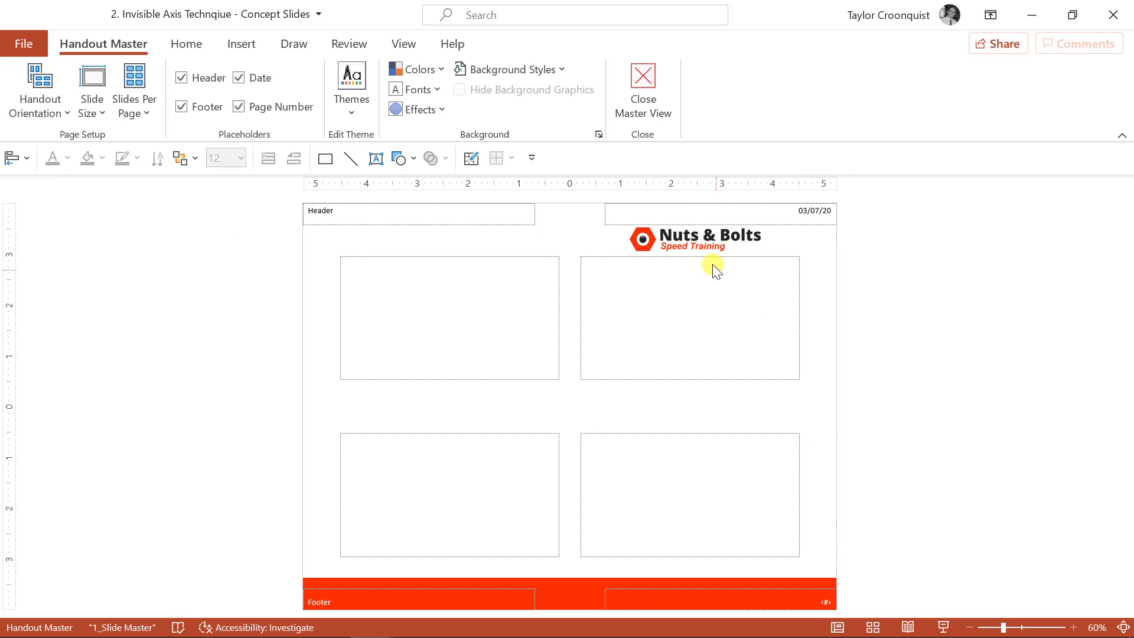
pyautogui.click(694, 239)
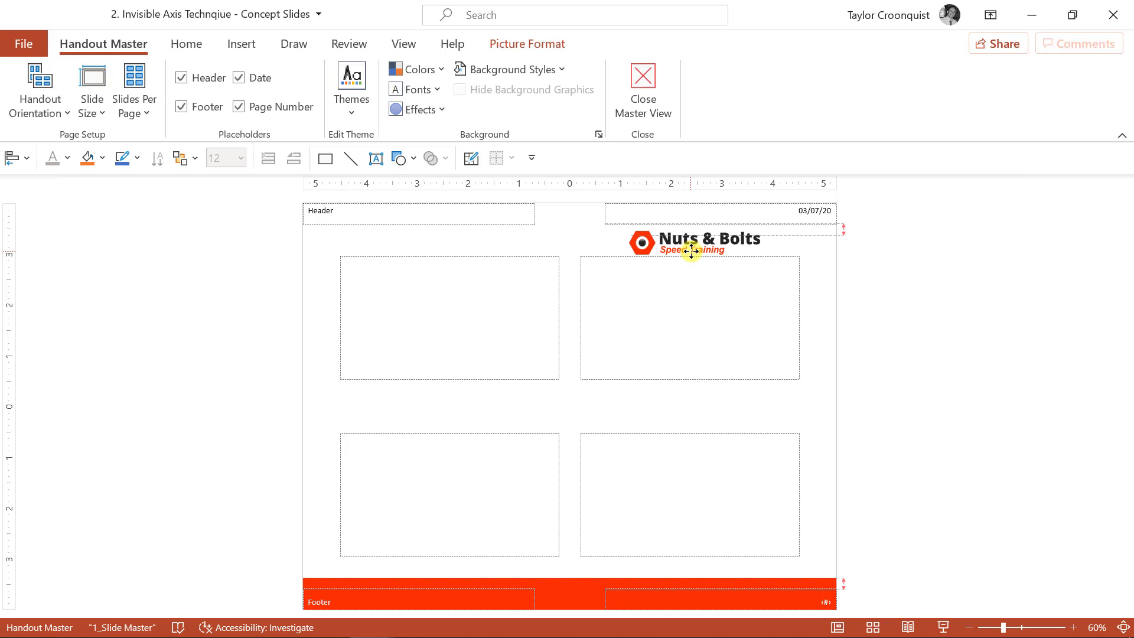
pyautogui.click(693, 243)
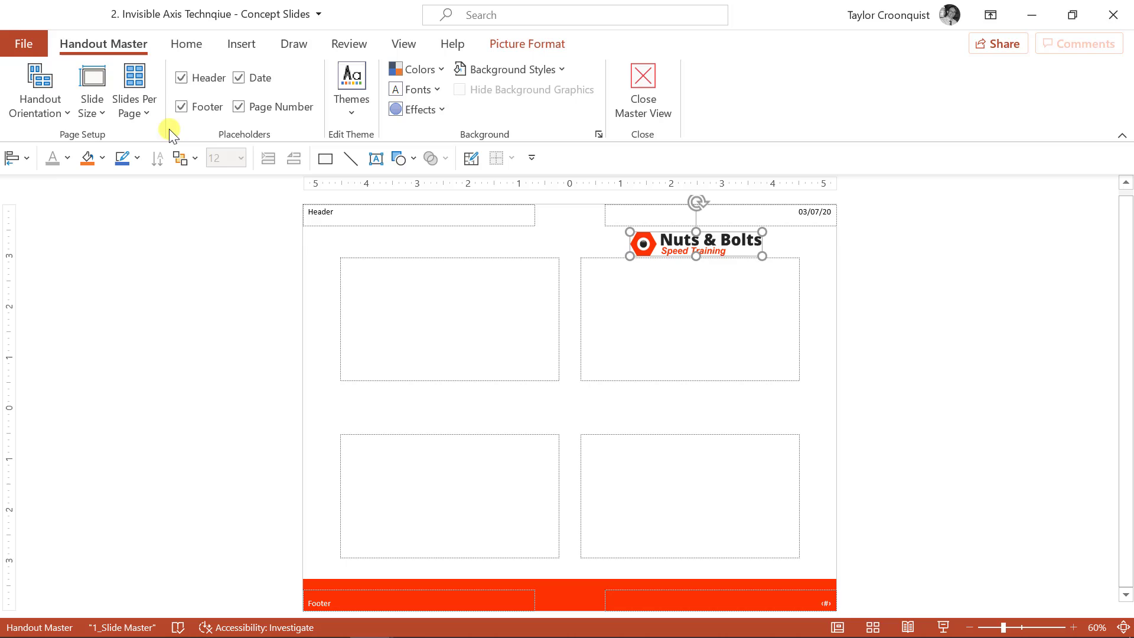
# Step: Try 9 slides per page, return to 4 slides, then exit Handout Master view
pyautogui.click(134, 91)
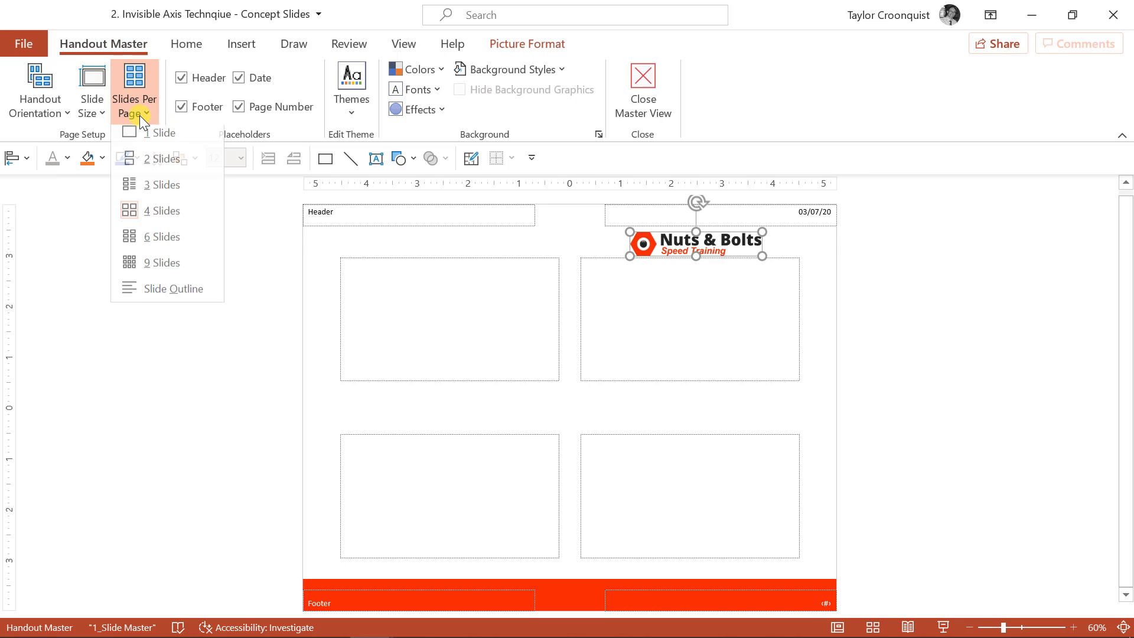
pyautogui.click(161, 263)
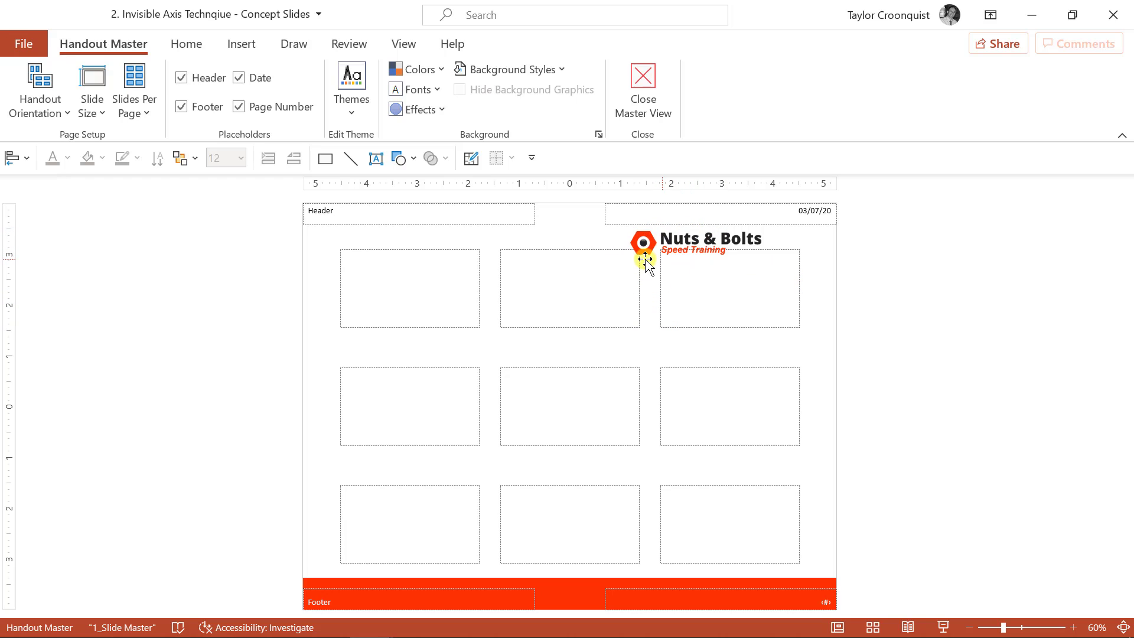
pyautogui.click(134, 91)
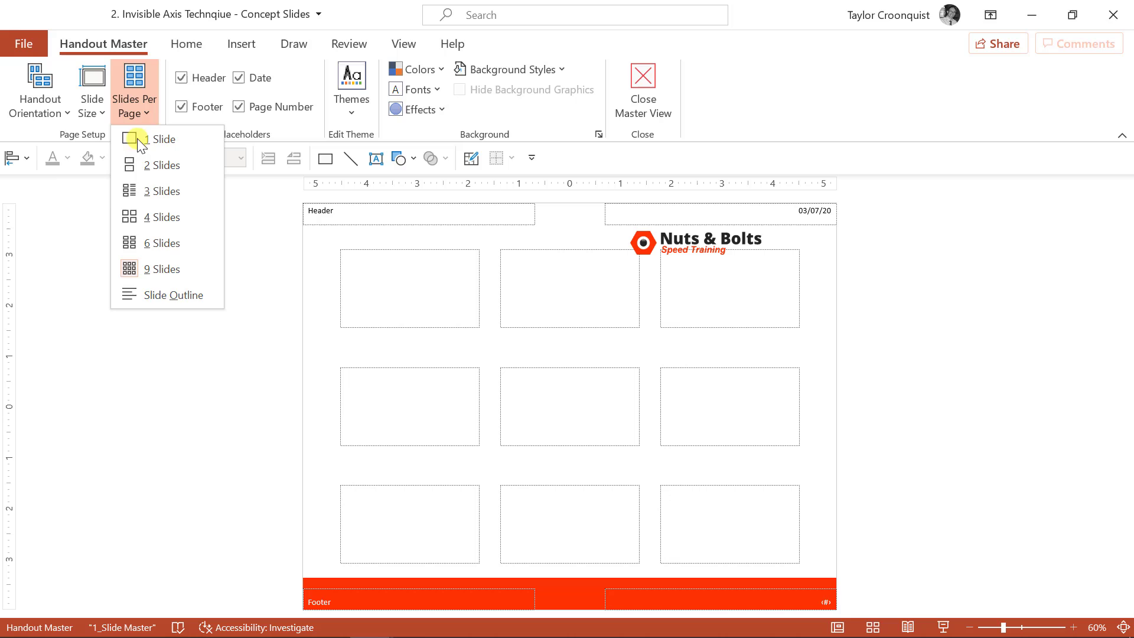
pyautogui.click(161, 217)
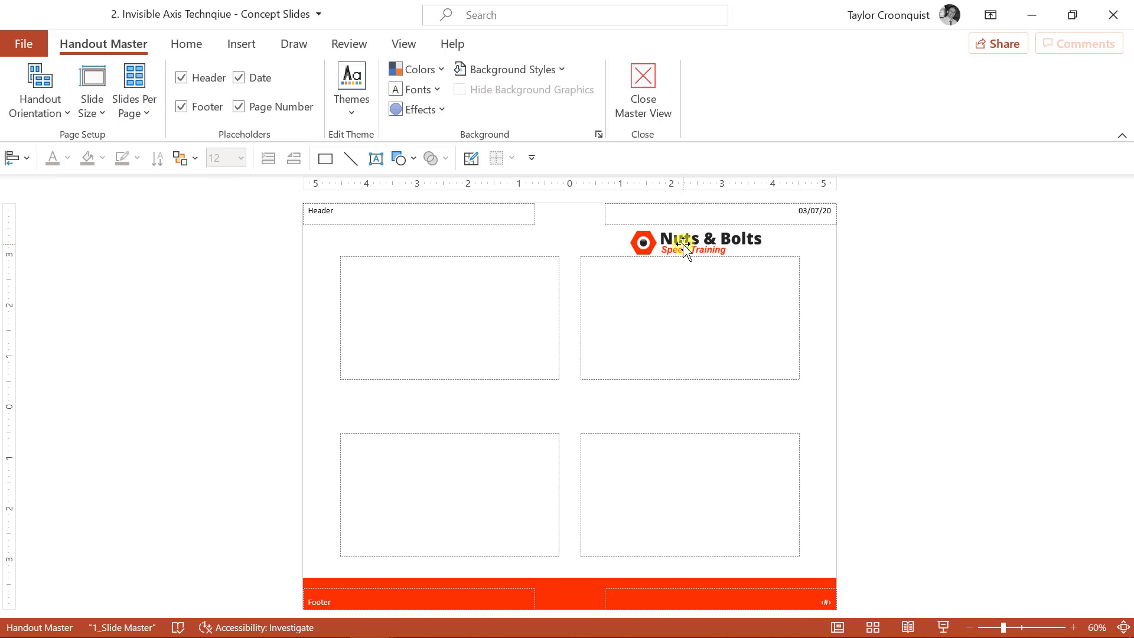
pyautogui.click(683, 240)
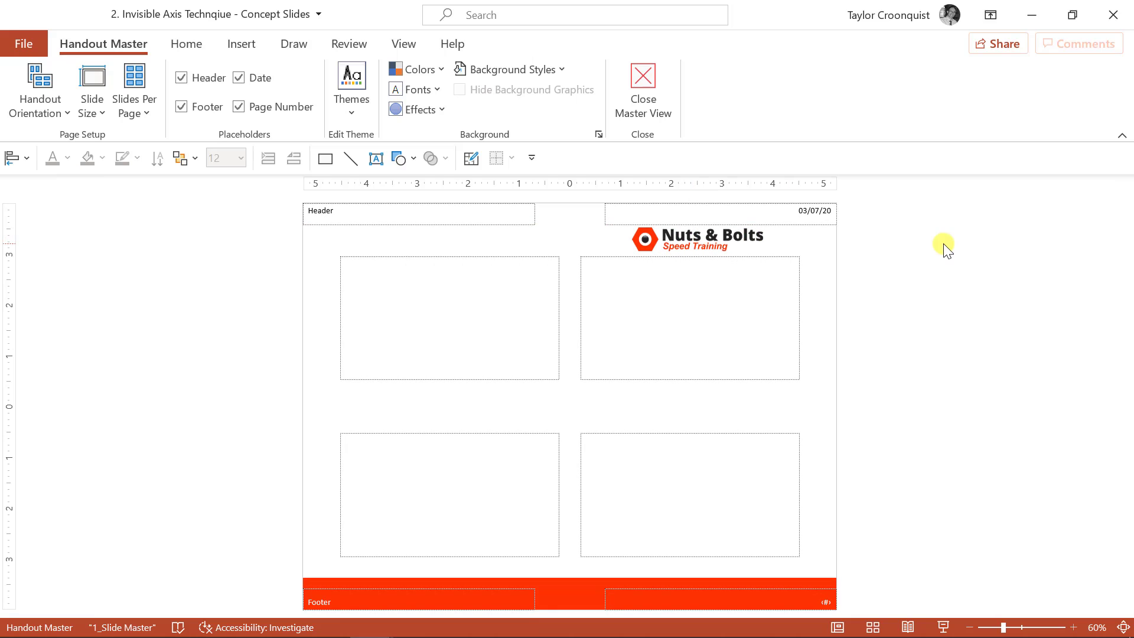
pyautogui.moveTo(650, 94)
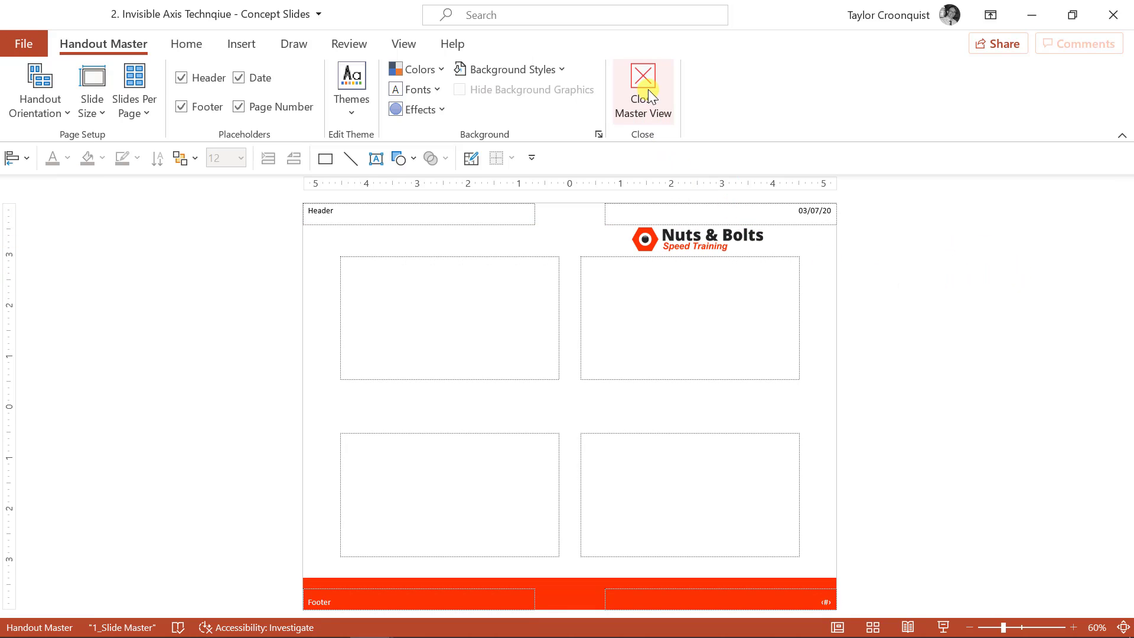
pyautogui.click(643, 86)
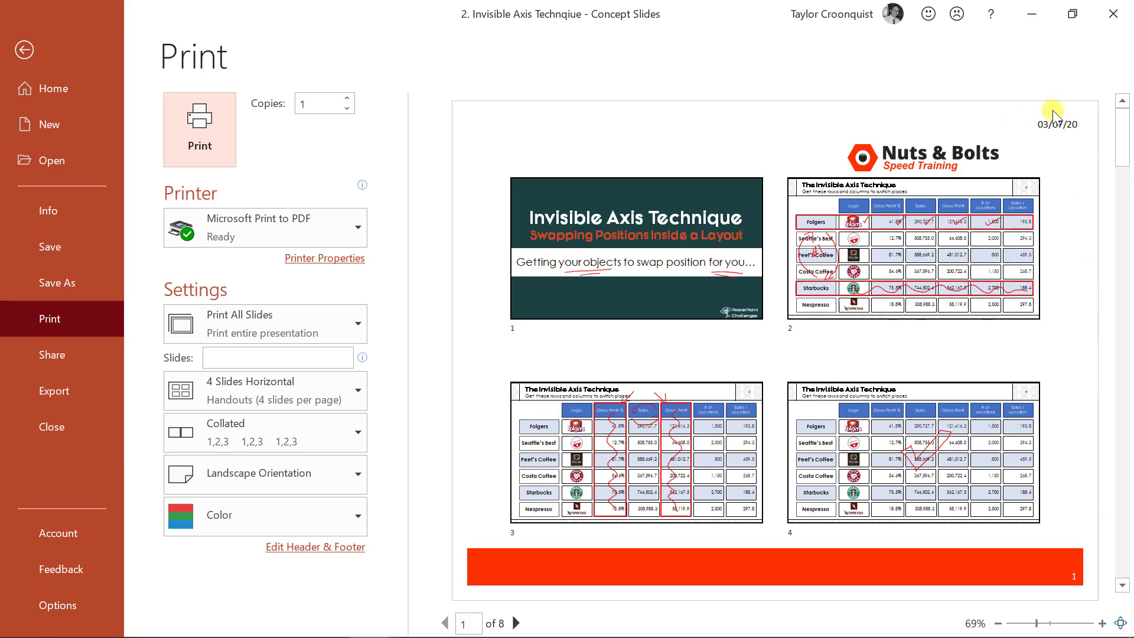
pyautogui.moveTo(845, 172)
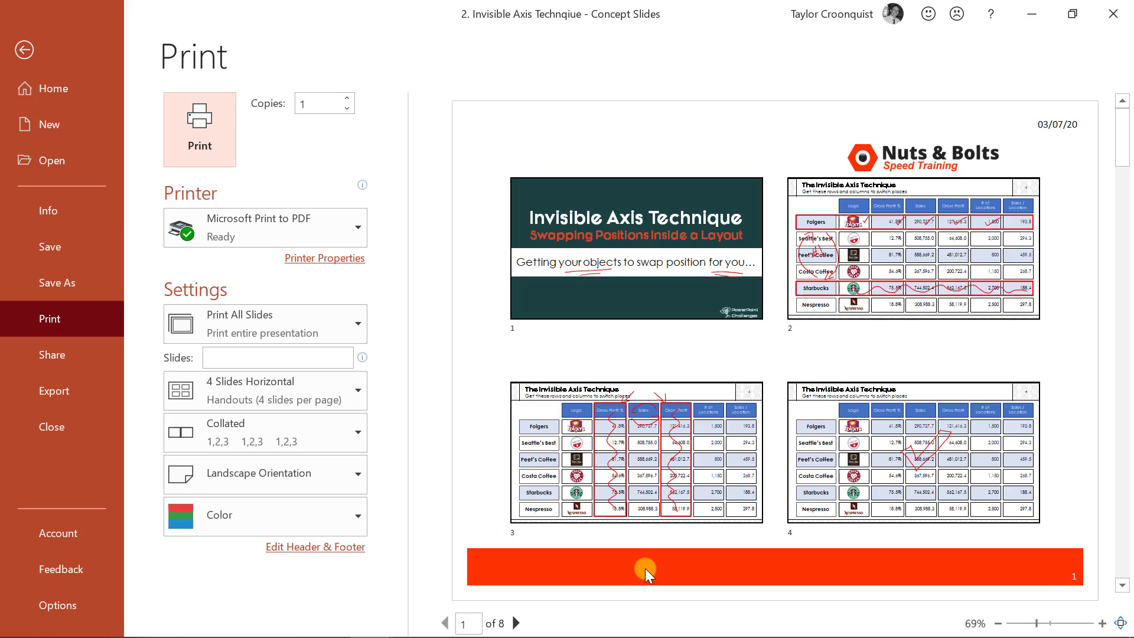
pyautogui.moveTo(497, 147)
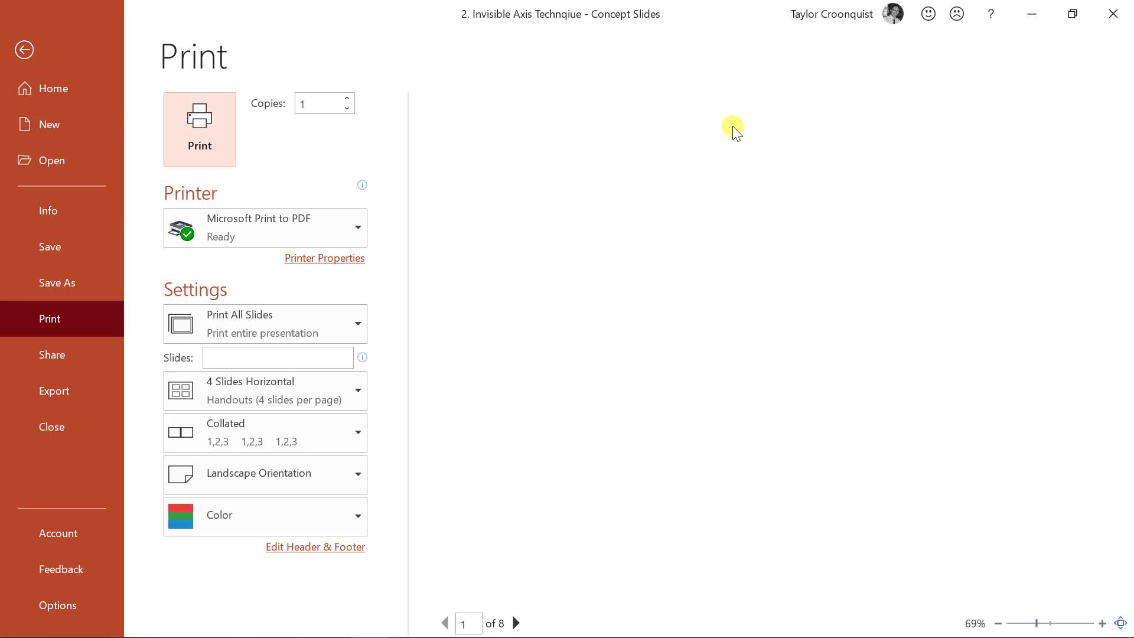
pyautogui.click(24, 50)
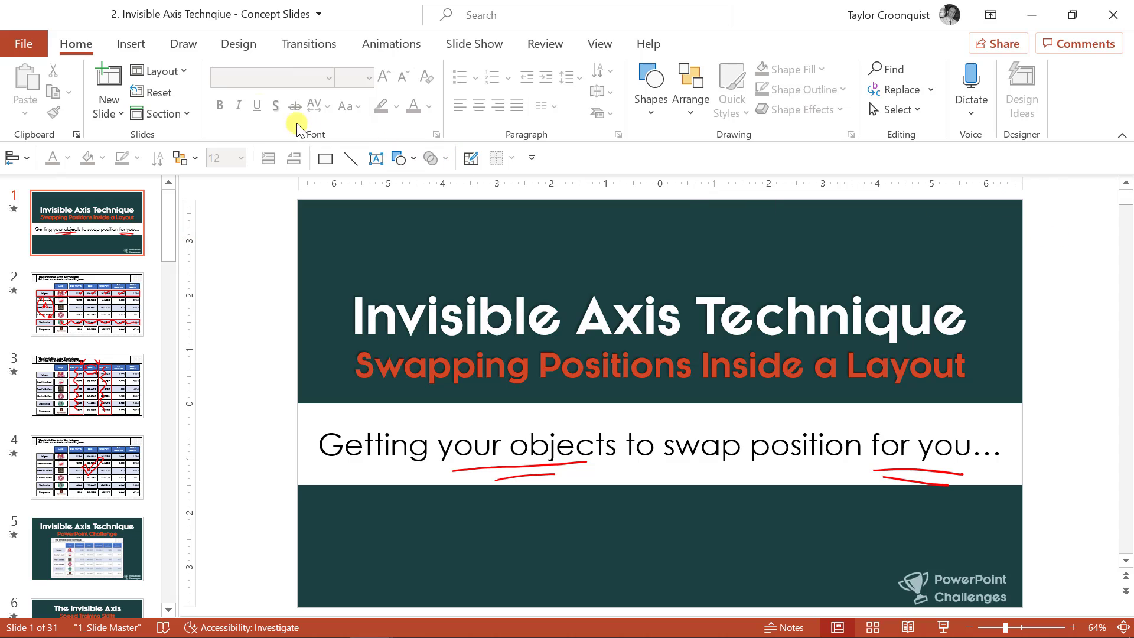
# Step: Set handout header 'Nuts & Bolts Speed Training' and footer 'PowerPoint Training' in Header and Footer
pyautogui.click(130, 44)
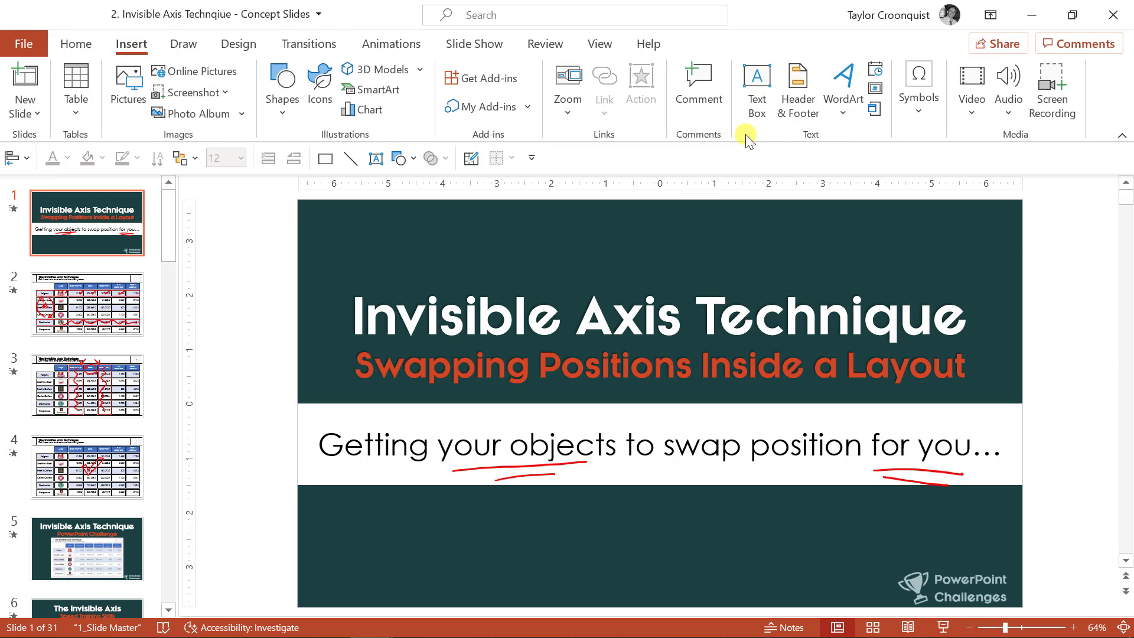
pyautogui.click(798, 88)
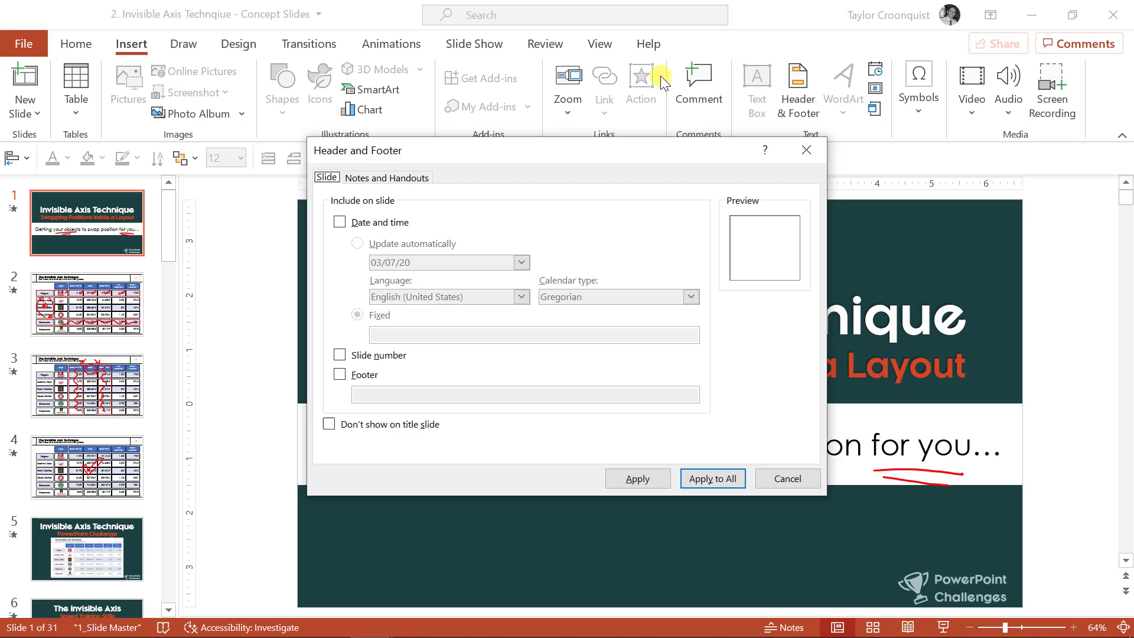
pyautogui.click(387, 177)
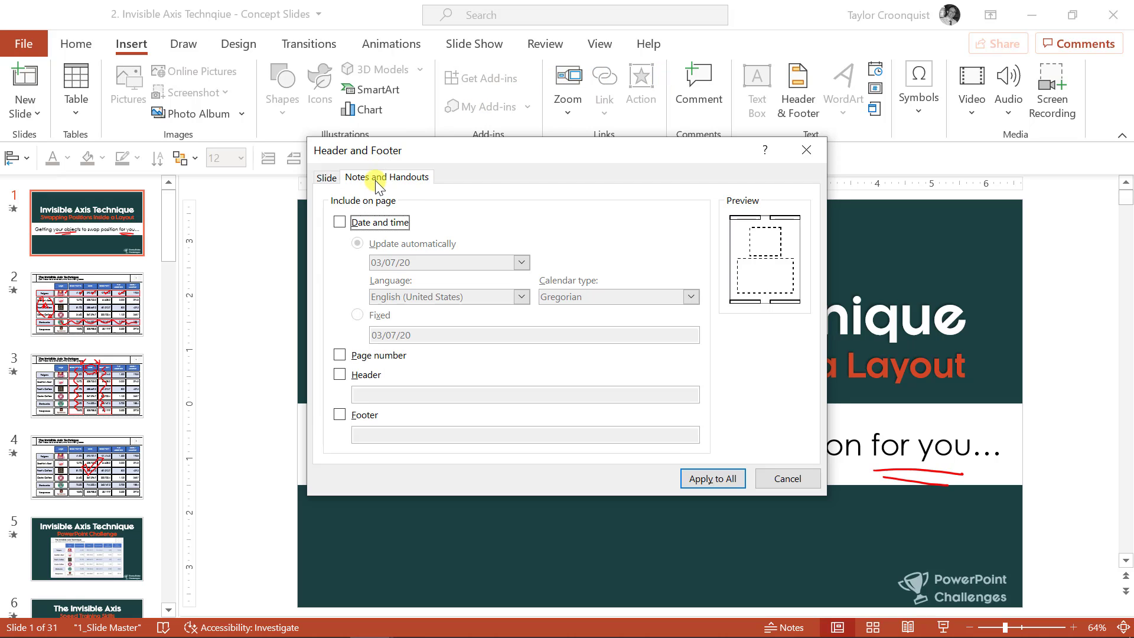
pyautogui.click(324, 177)
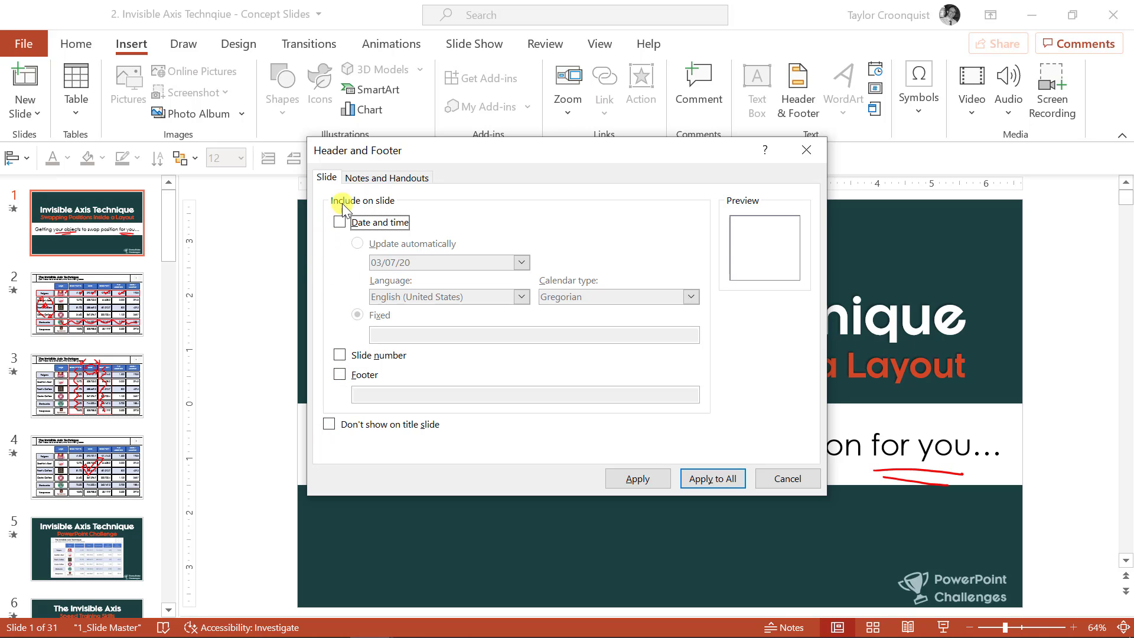
pyautogui.click(386, 177)
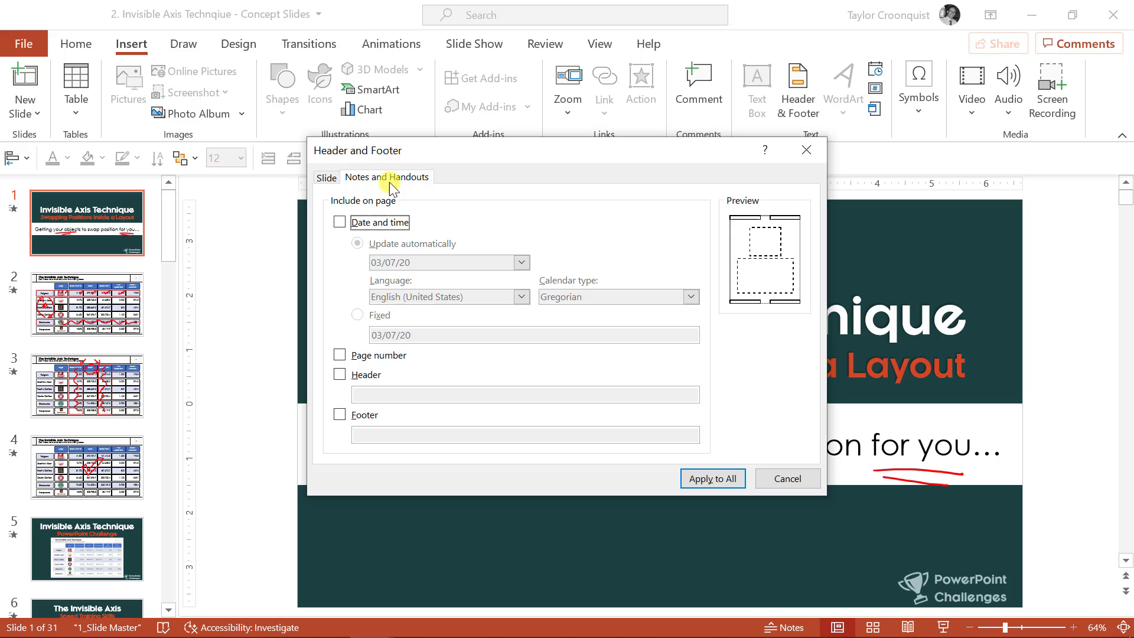
pyautogui.write('Nuts & Bolts Speed Training')
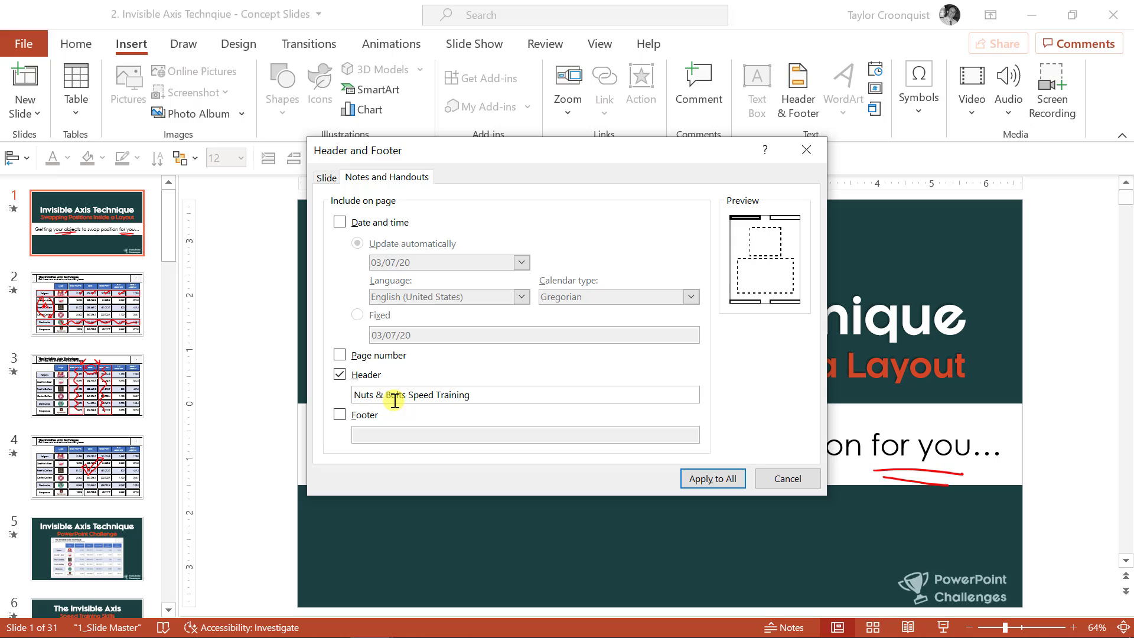
pyautogui.click(340, 414)
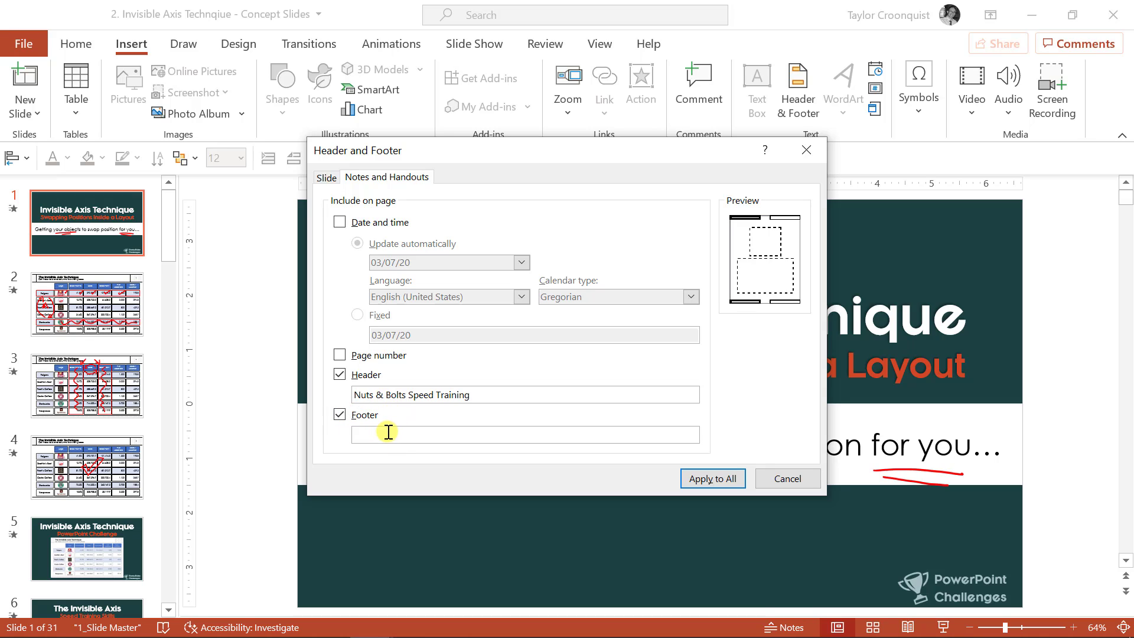
pyautogui.write('PowerPoint Training')
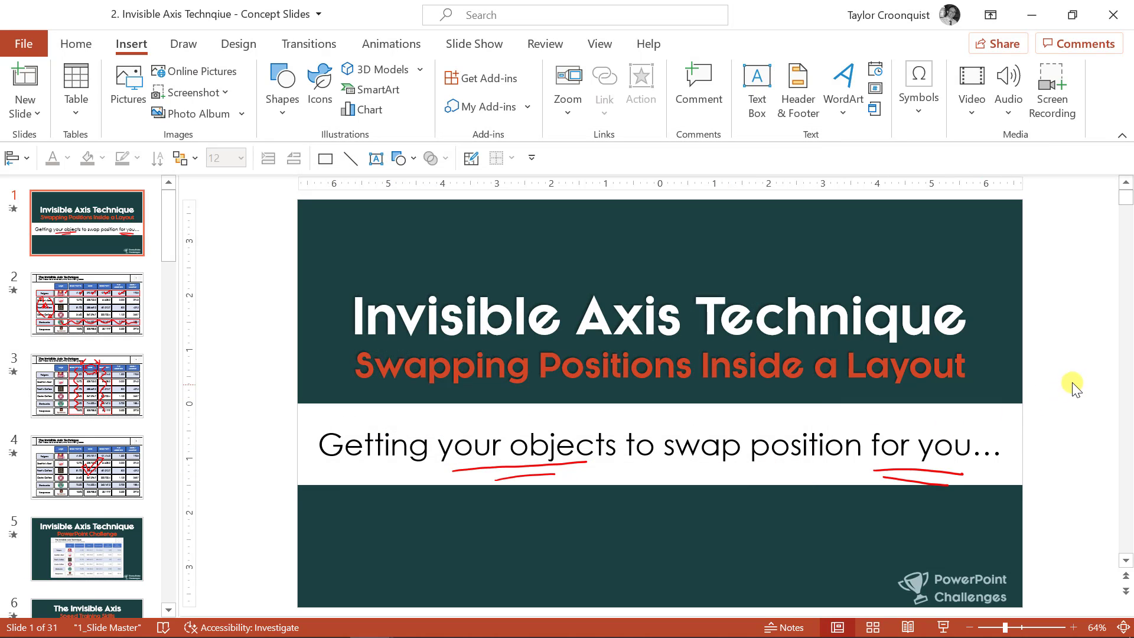
pyautogui.click(23, 43)
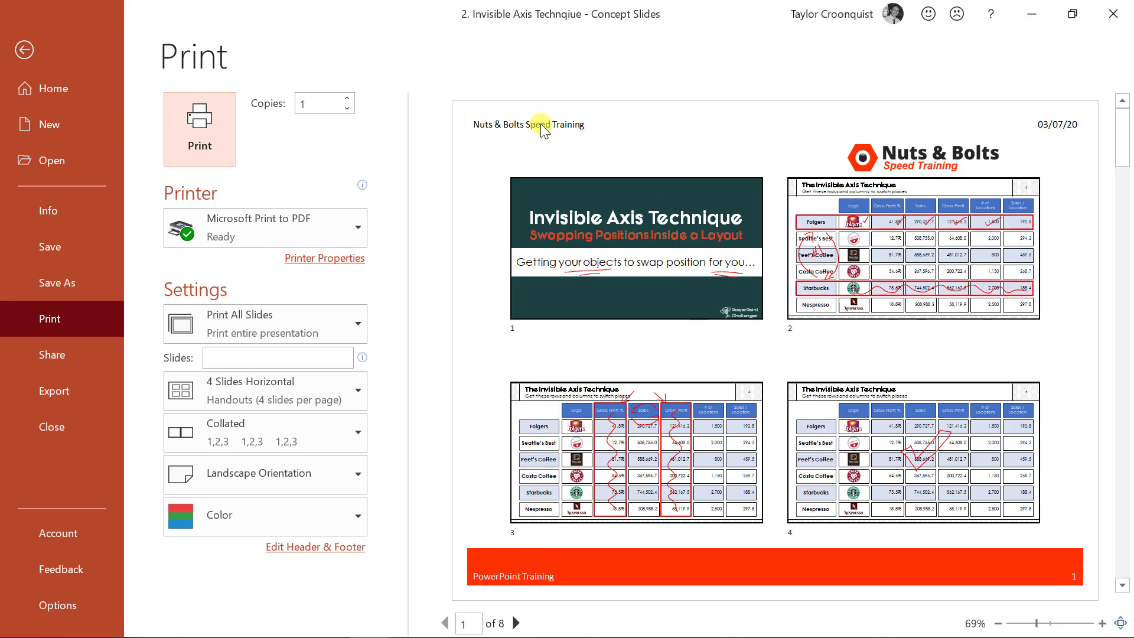
pyautogui.moveTo(748, 177)
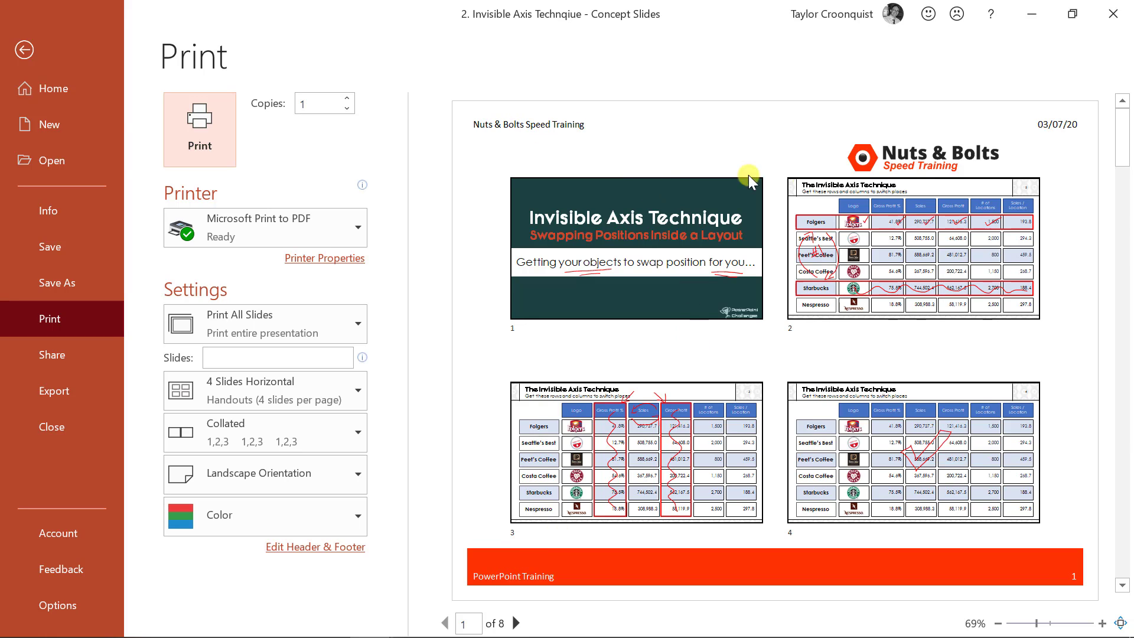
pyautogui.moveTo(1072, 545)
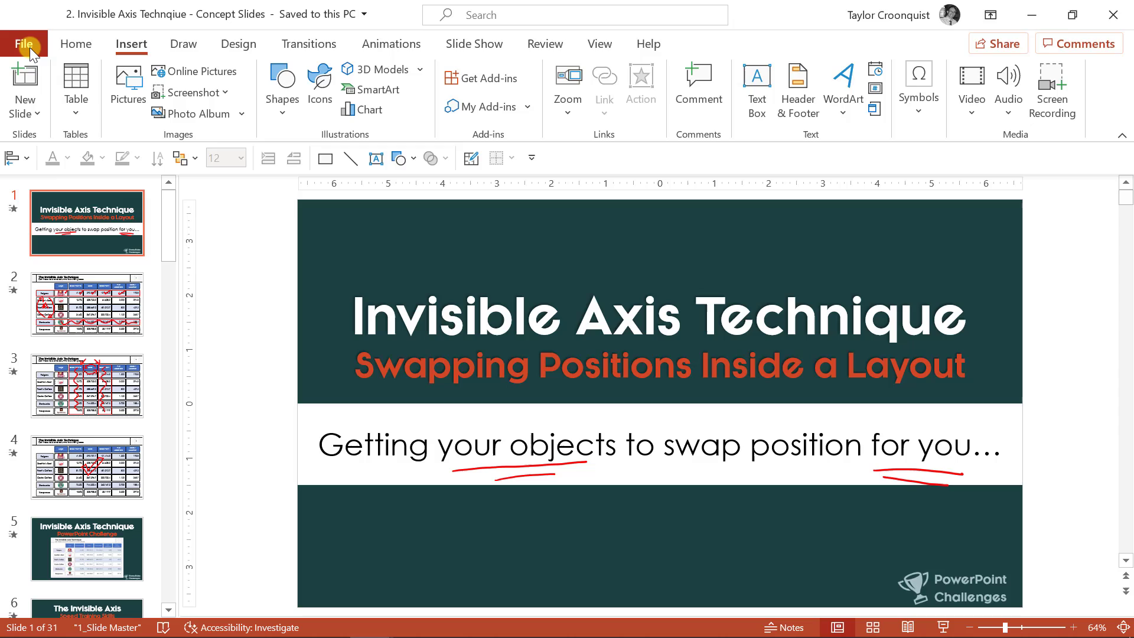
pyautogui.click(23, 44)
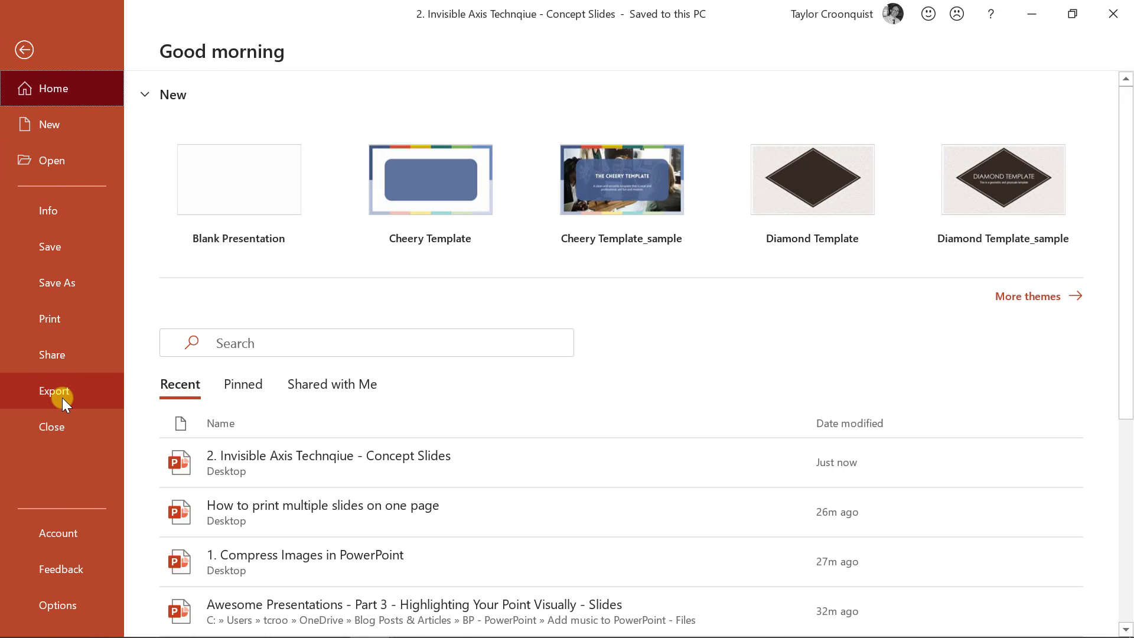
pyautogui.click(54, 390)
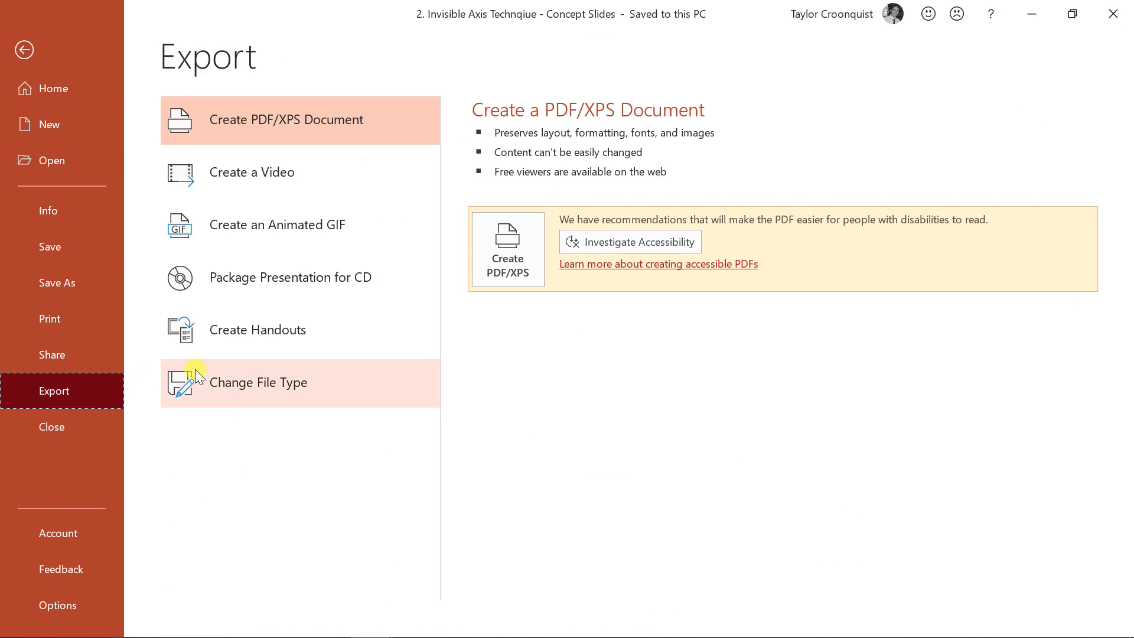
pyautogui.click(257, 329)
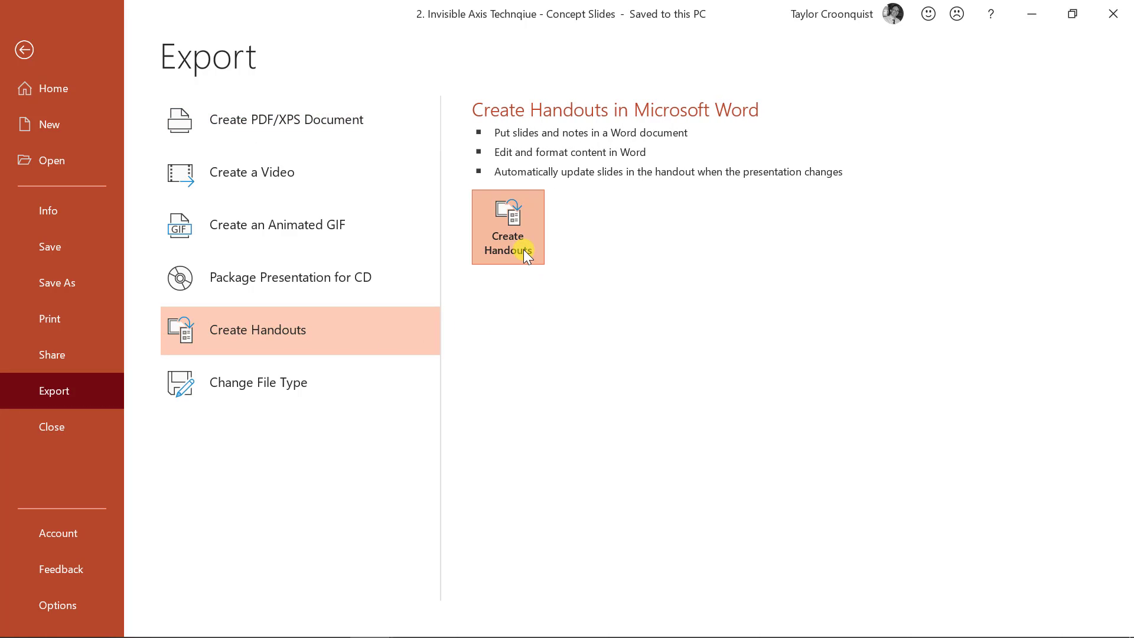
pyautogui.click(507, 226)
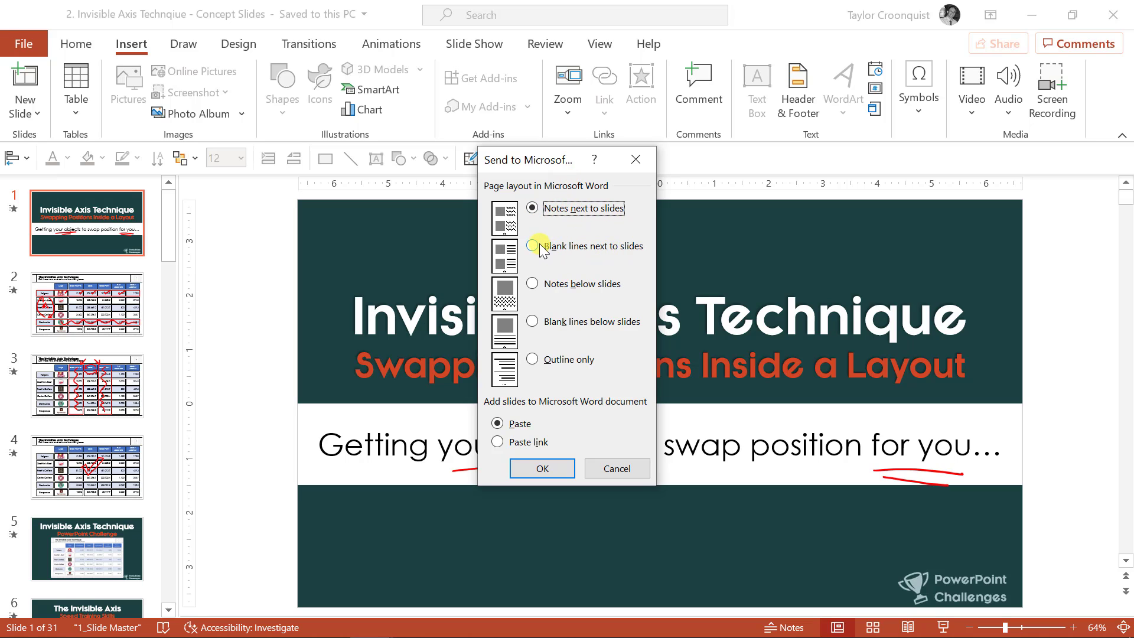
pyautogui.click(532, 245)
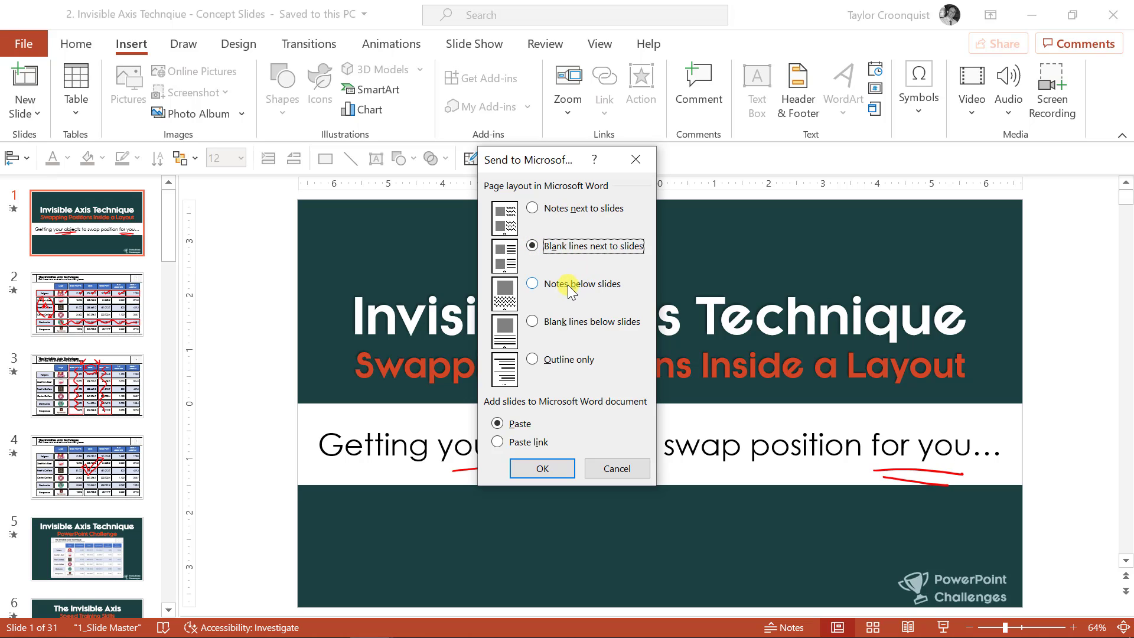
pyautogui.moveTo(551, 325)
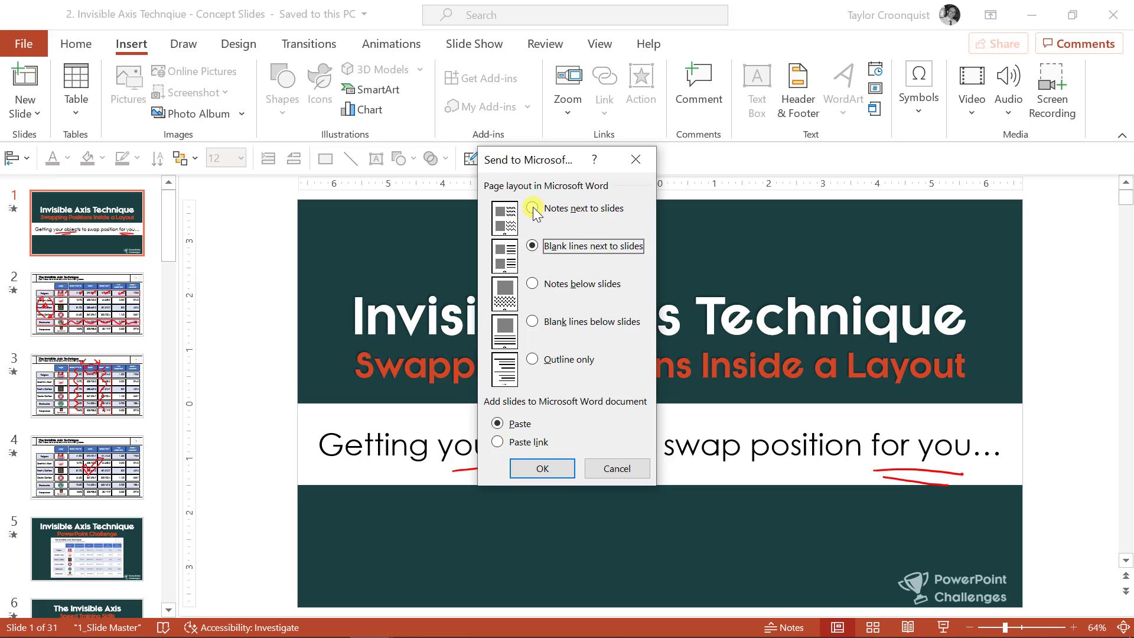
pyautogui.click(532, 208)
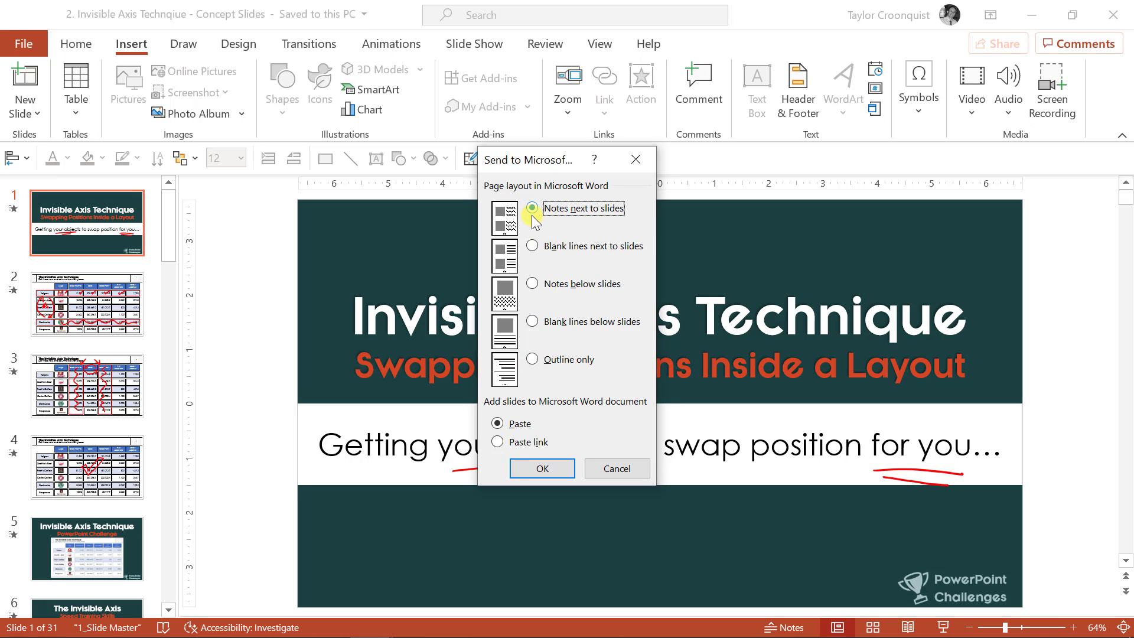
pyautogui.click(532, 245)
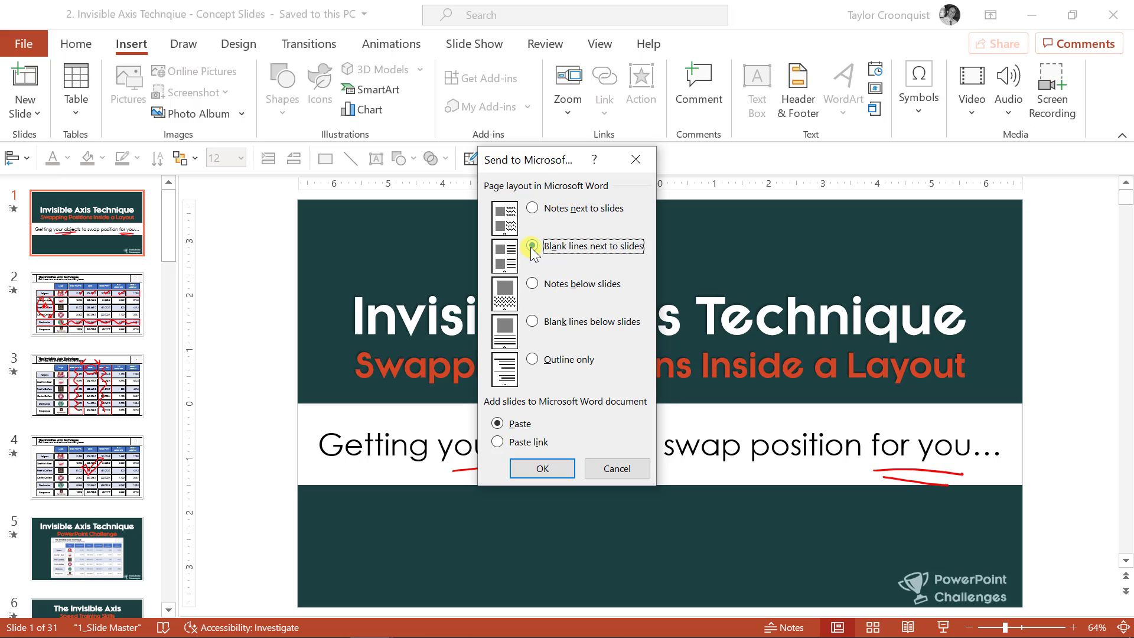
pyautogui.click(531, 246)
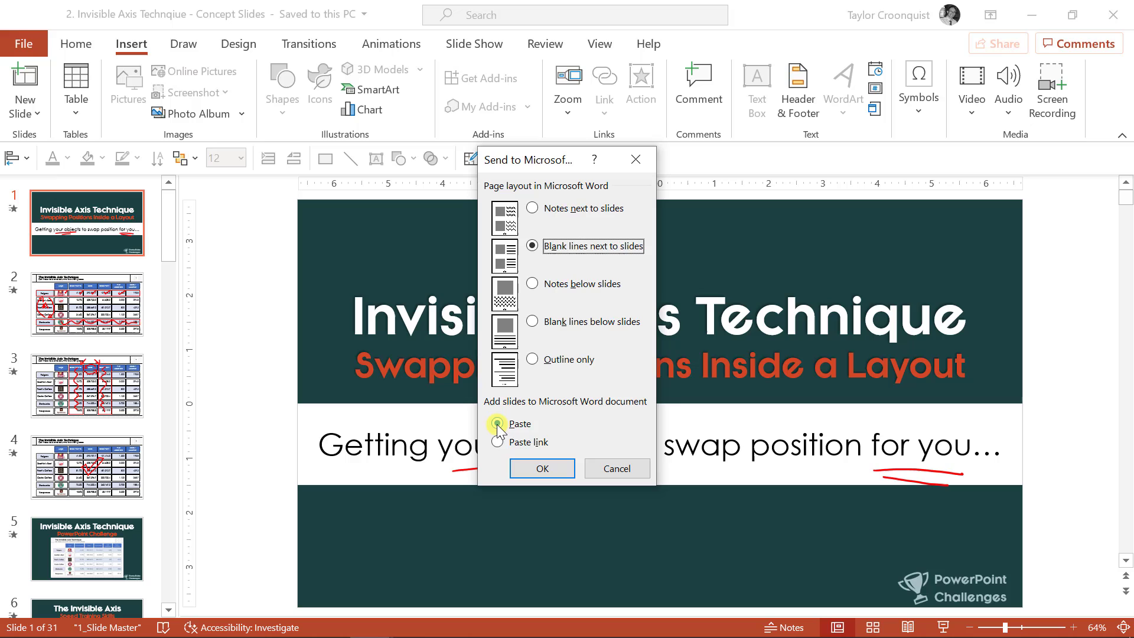
pyautogui.click(497, 424)
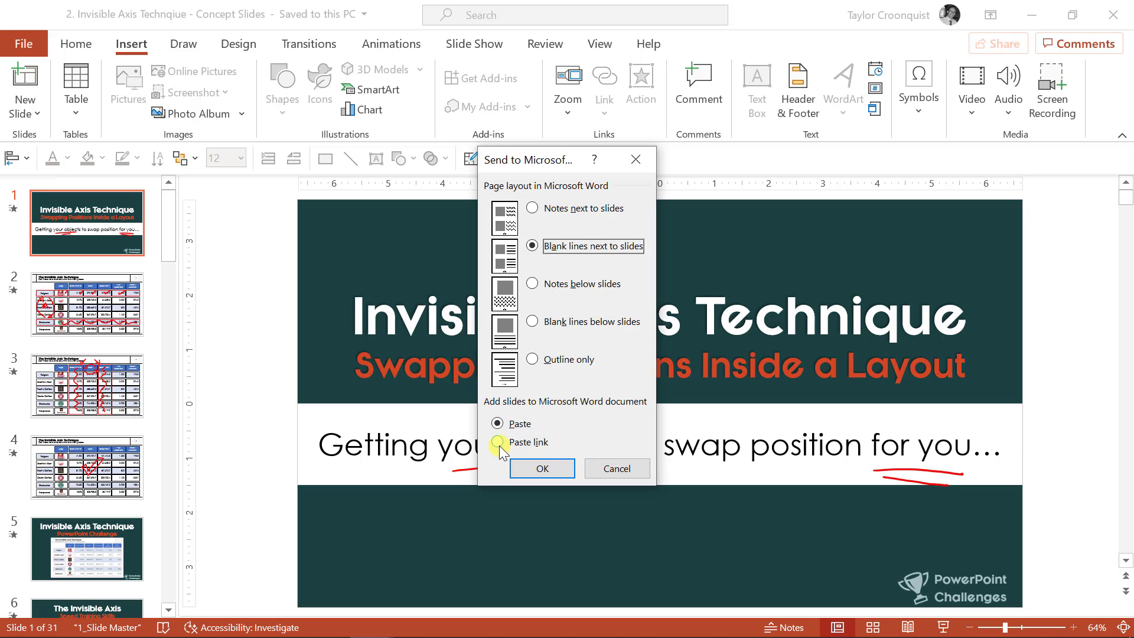
pyautogui.click(497, 441)
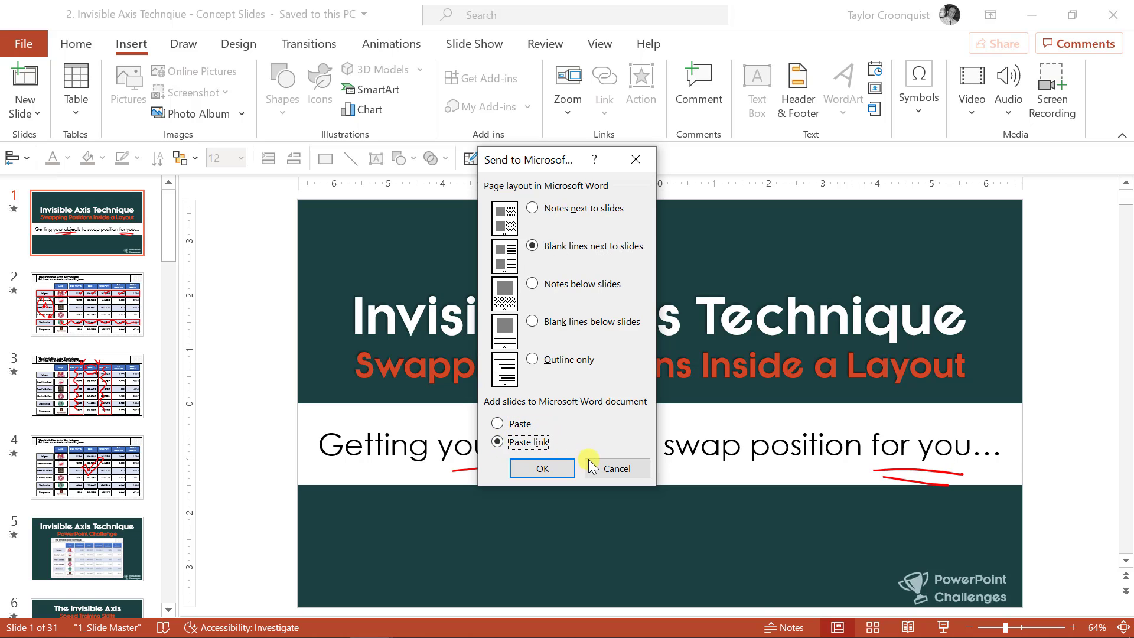
pyautogui.click(616, 468)
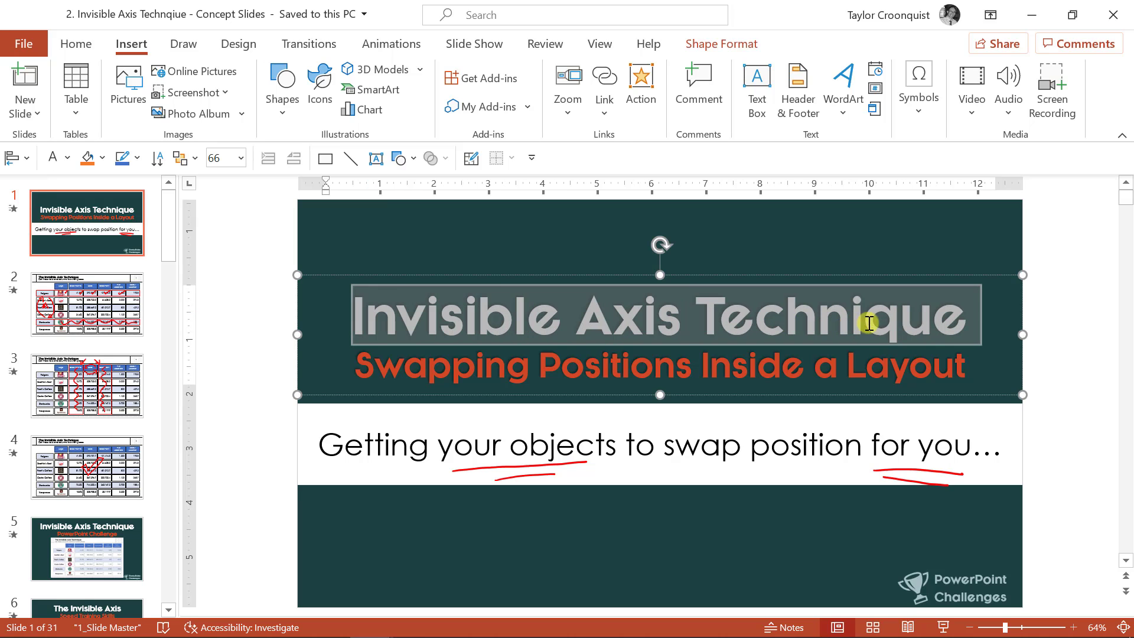
pyautogui.moveTo(843, 326)
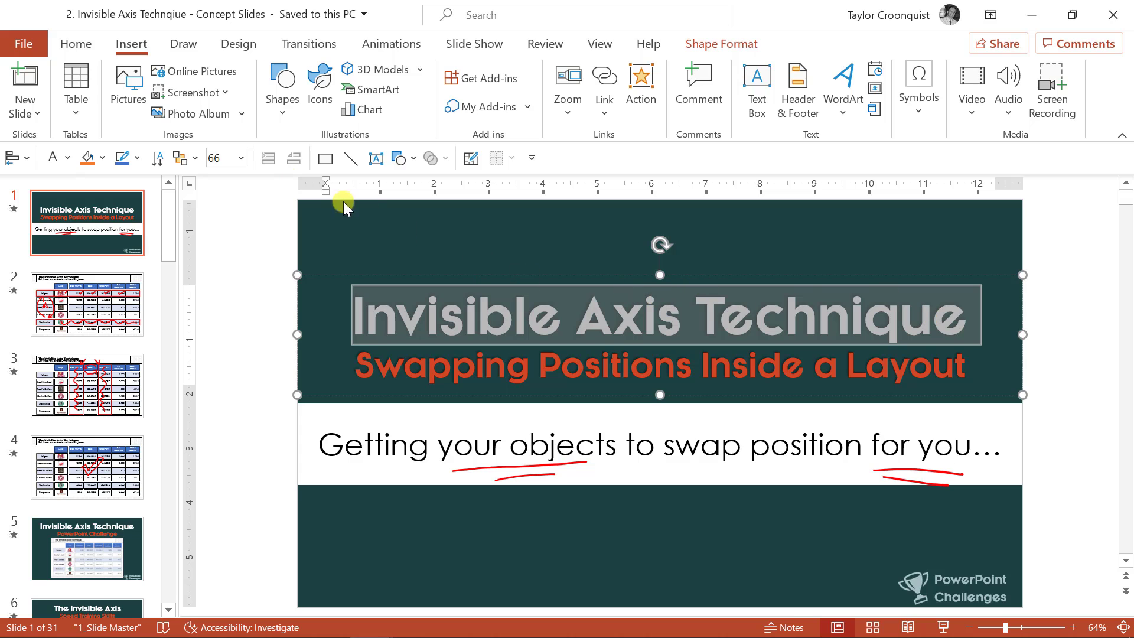
# Step: Export the slides as a Word handout with blank lines next to each slide
pyautogui.click(24, 44)
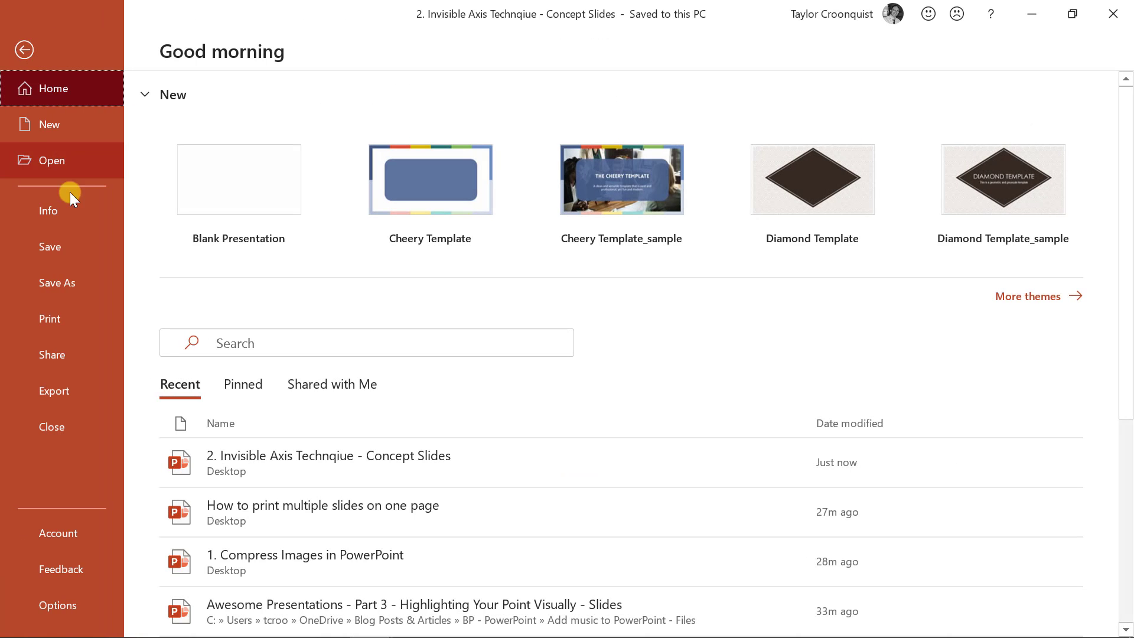
pyautogui.click(54, 391)
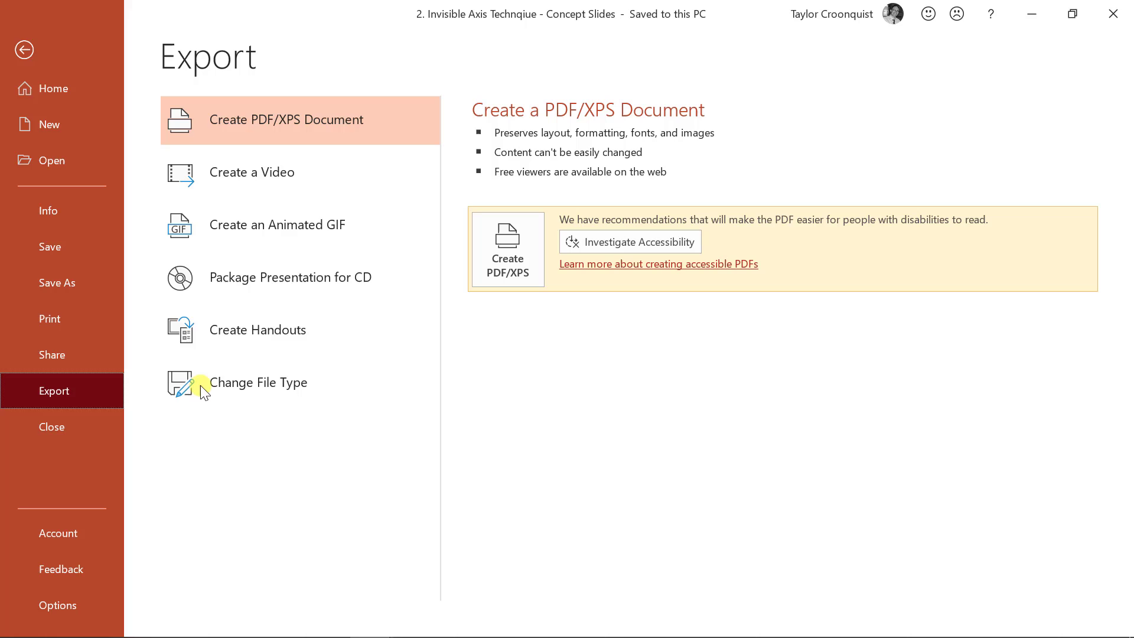
pyautogui.click(258, 329)
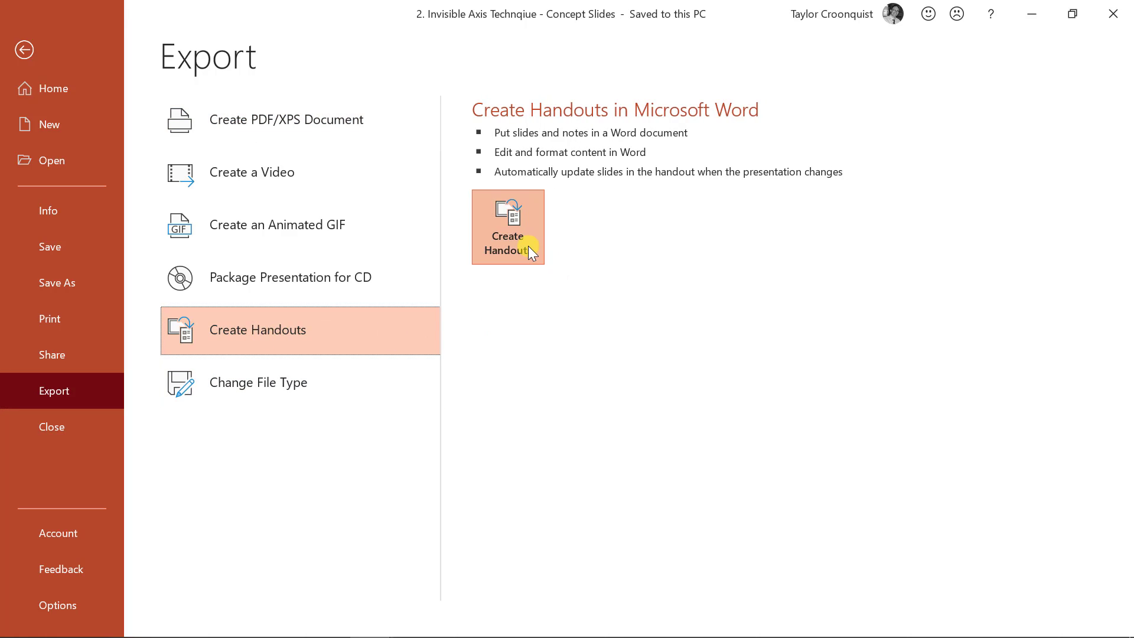
pyautogui.click(508, 227)
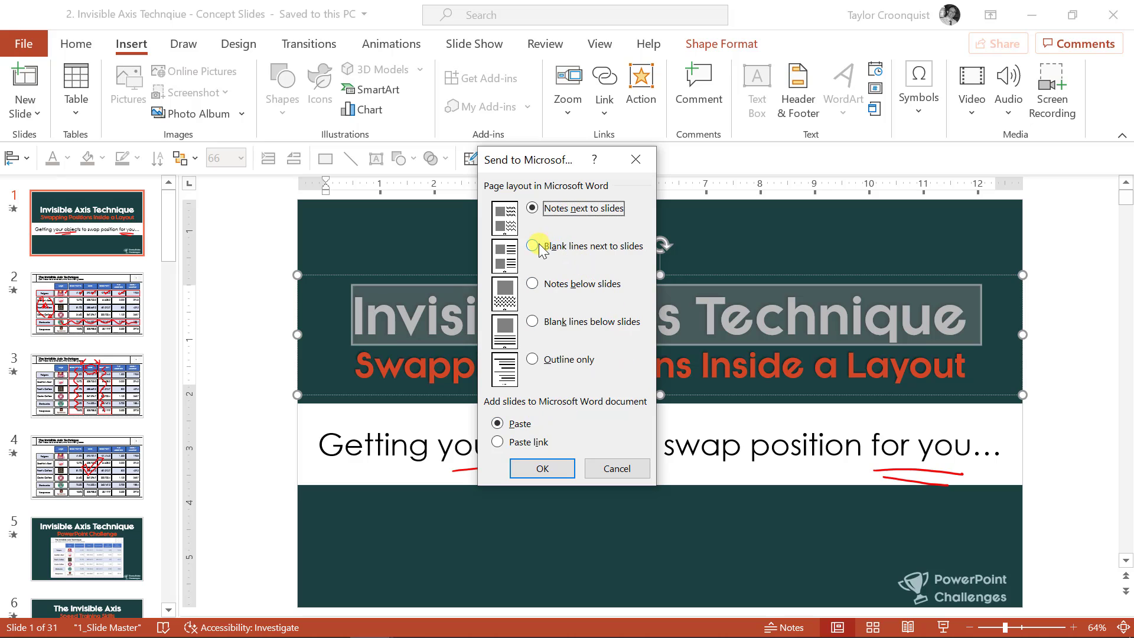
pyautogui.click(531, 246)
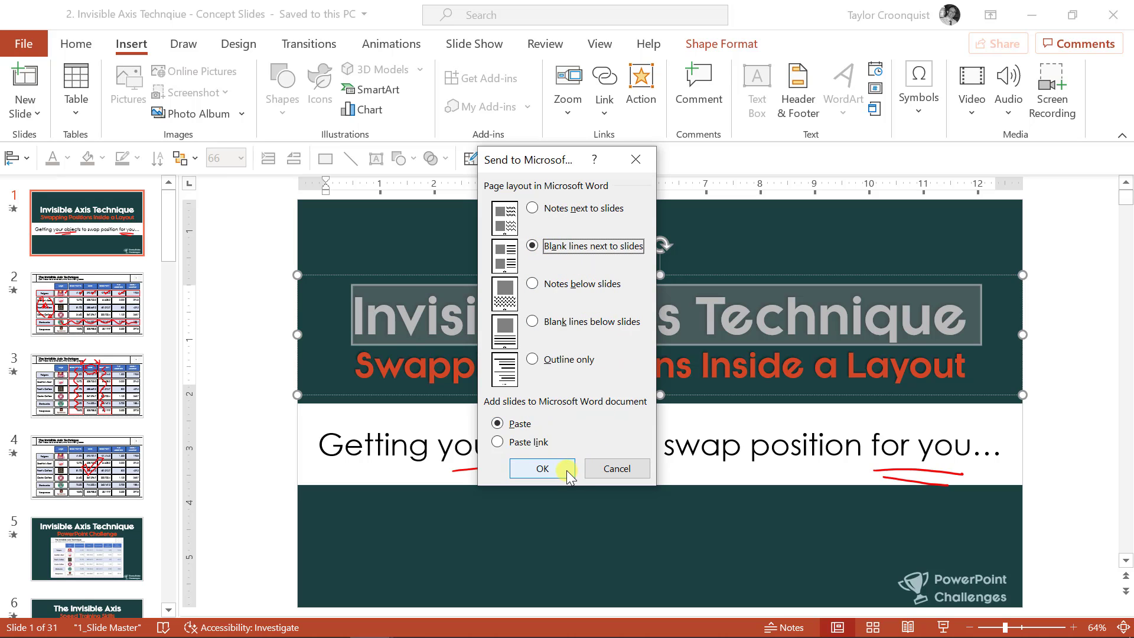
pyautogui.click(542, 469)
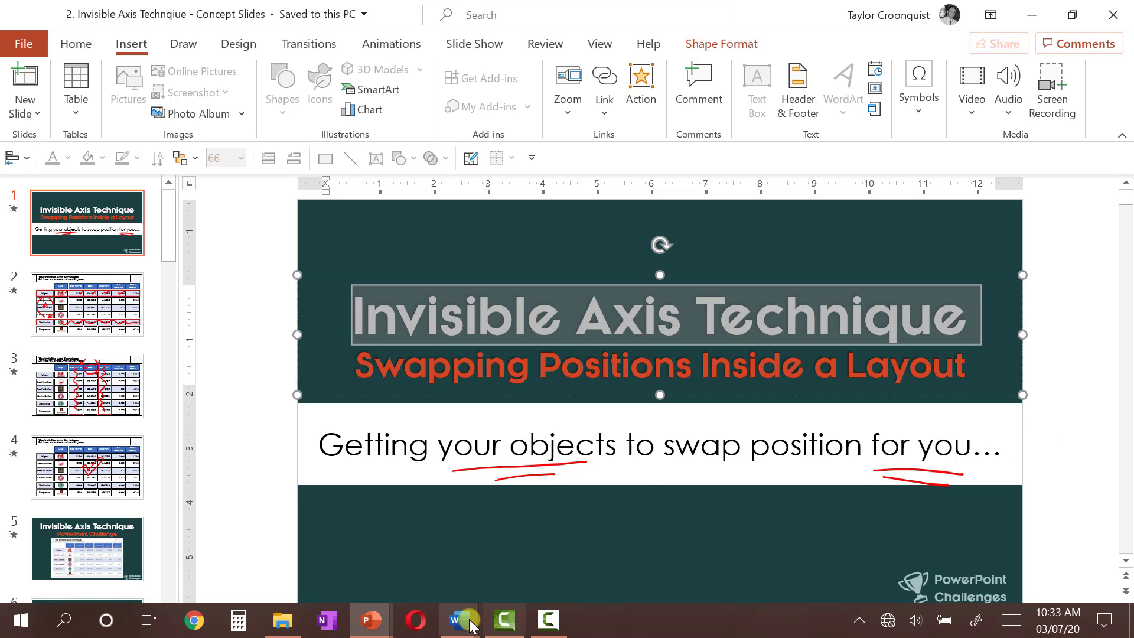
# Step: Show the Word handout in Side to Side view, scrolling from Slide 1
pyautogui.click(456, 621)
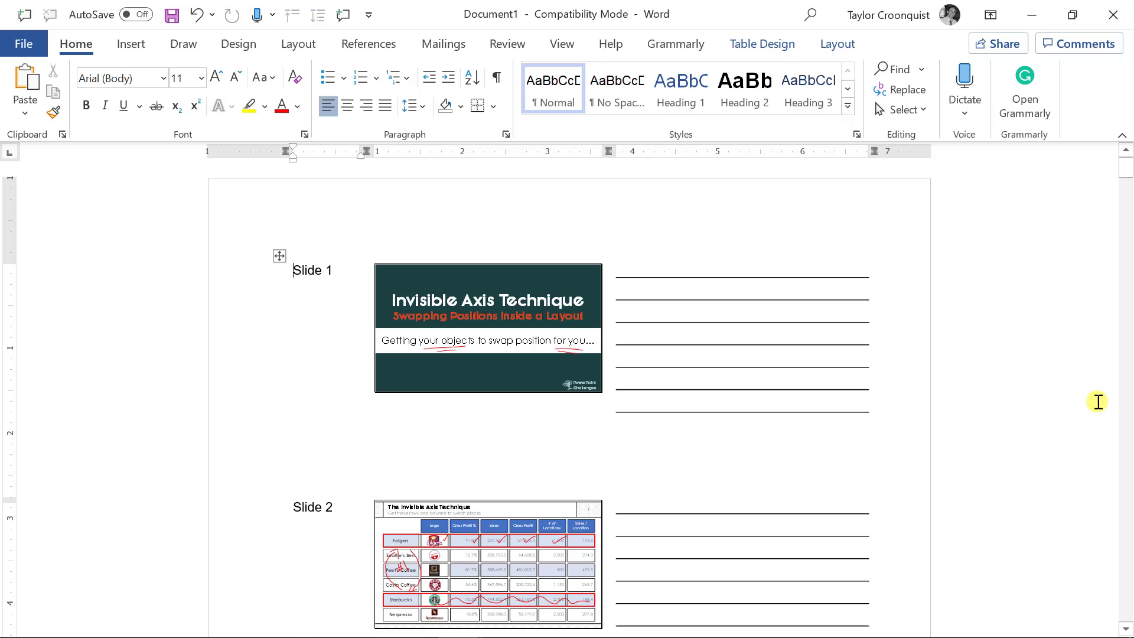
pyautogui.click(562, 43)
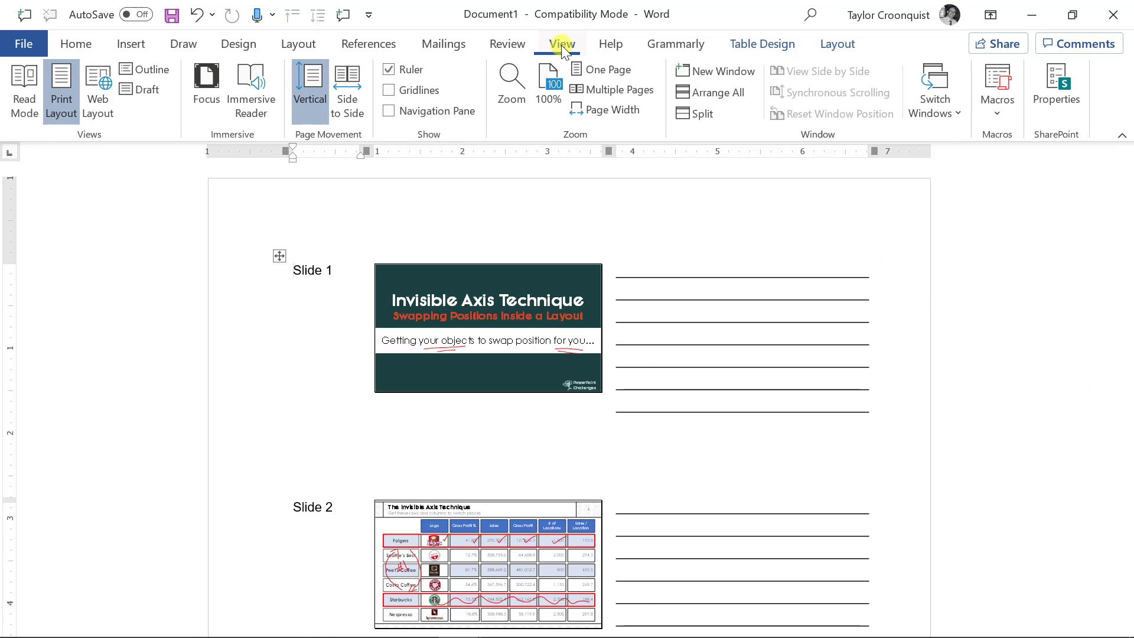
pyautogui.click(347, 89)
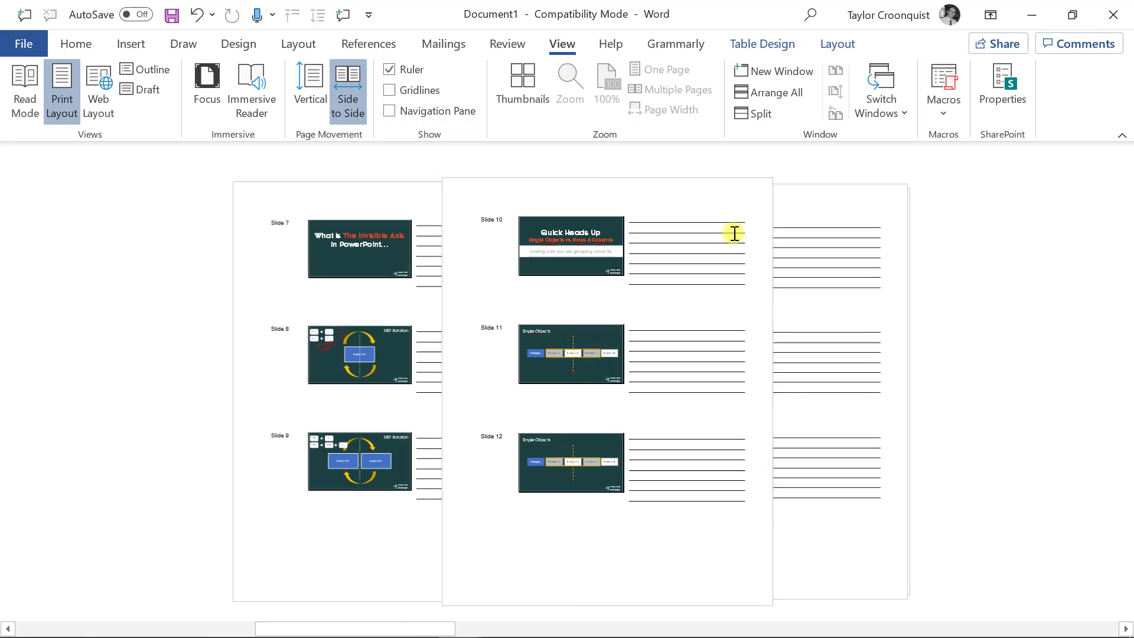
pyautogui.scroll(-3)
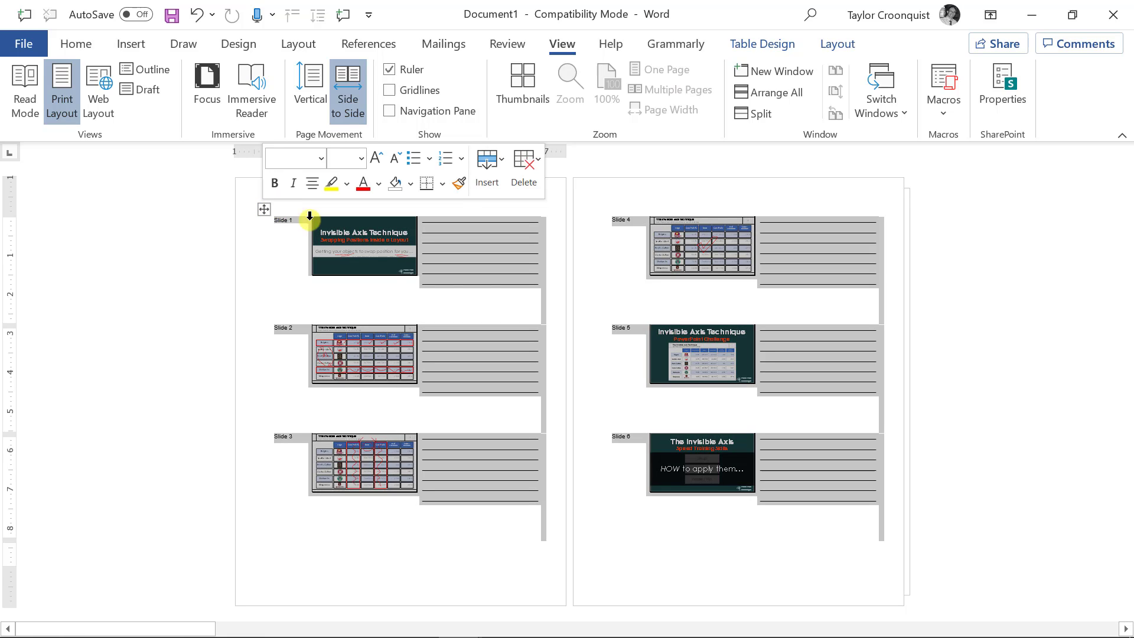
pyautogui.click(960, 324)
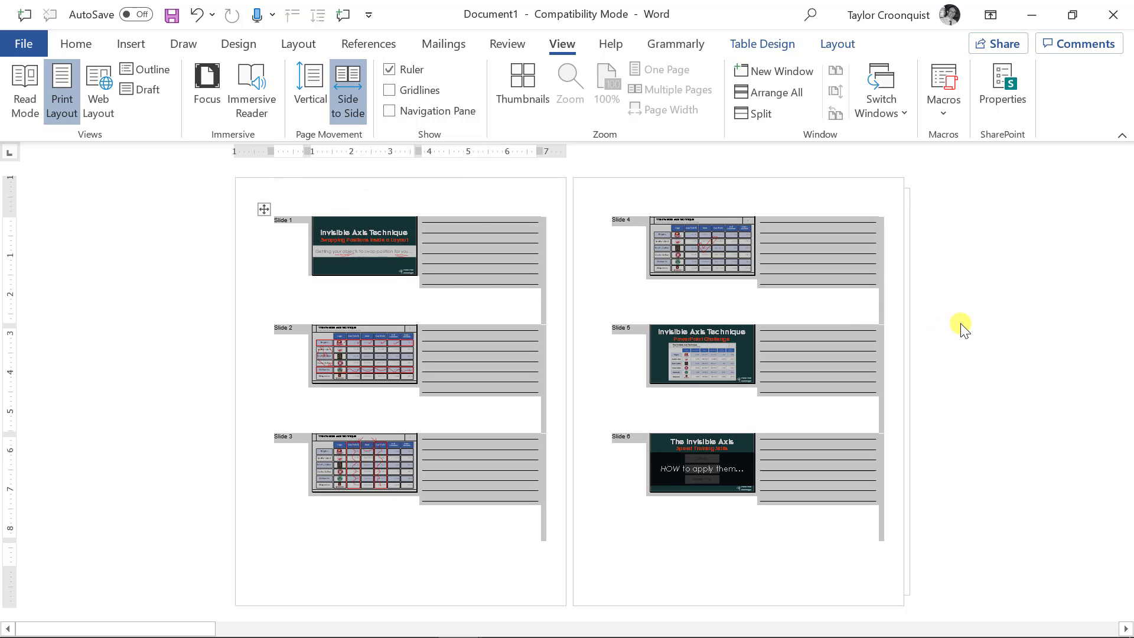